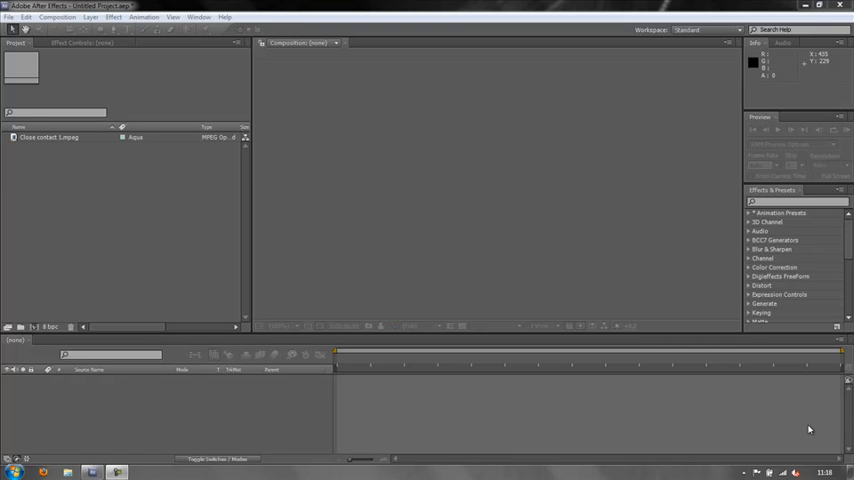
{"action": "mouse_move", "coordinate": [628, 348]}
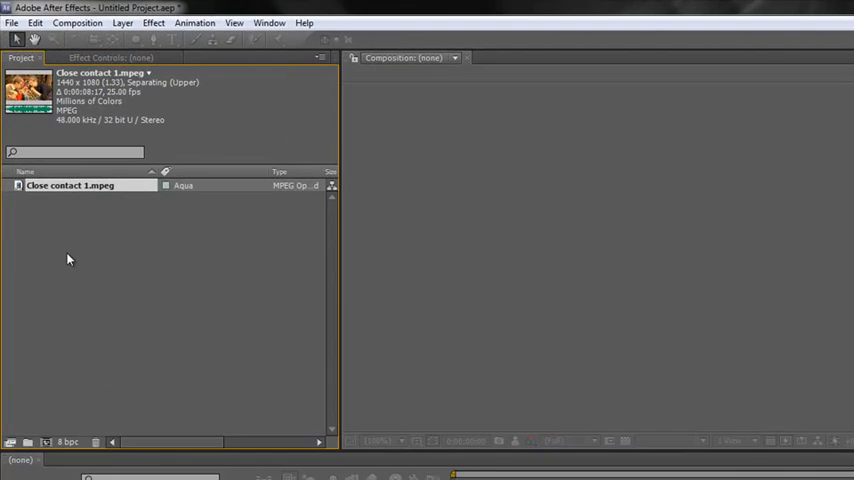
{"action": "mouse_move", "coordinate": [80, 244]}
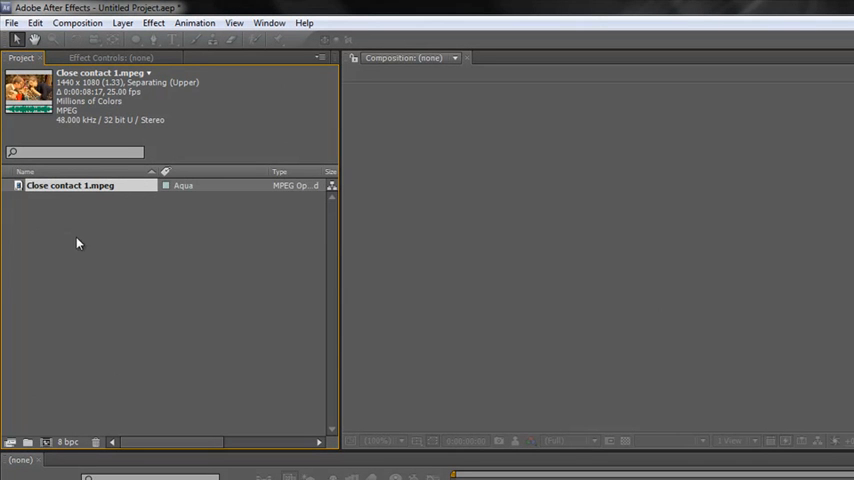
{"action": "mouse_move", "coordinate": [80, 200]}
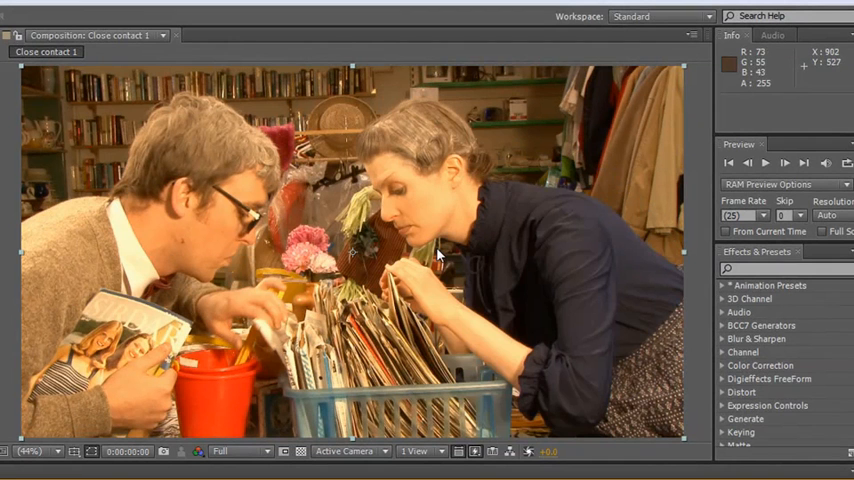
{"action": "mouse_move", "coordinate": [448, 208]}
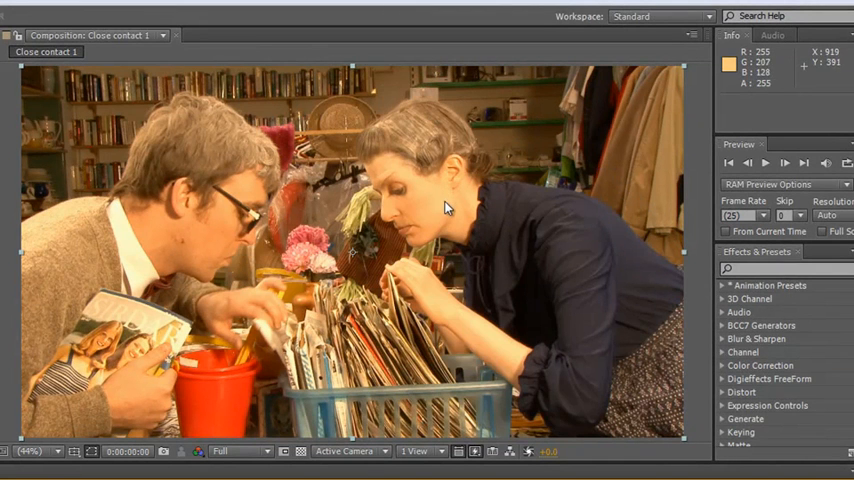
{"action": "mouse_move", "coordinate": [438, 208]}
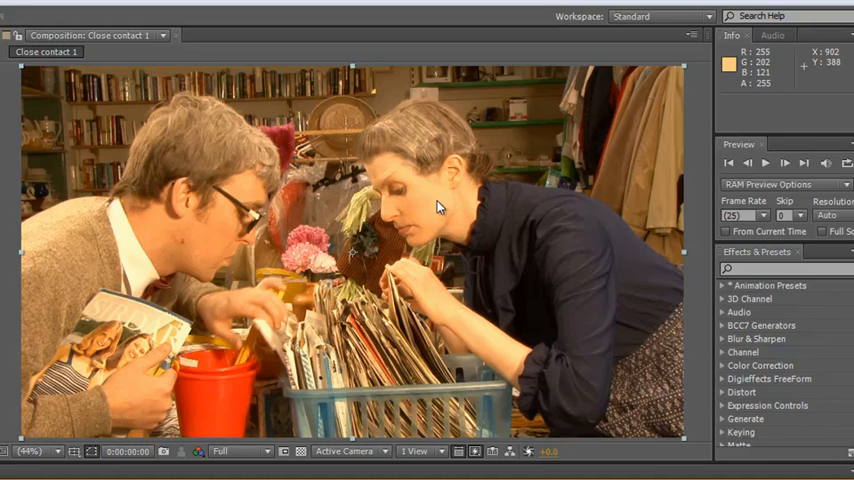
{"action": "mouse_move", "coordinate": [104, 152]}
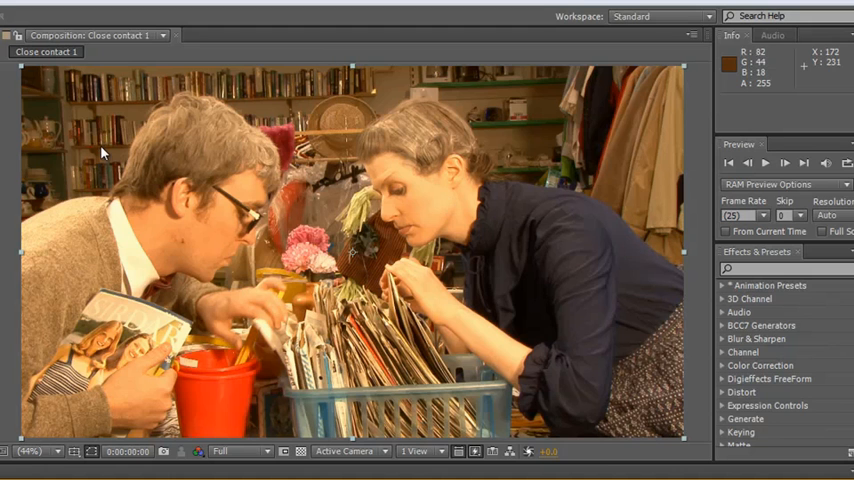
{"action": "mouse_move", "coordinate": [184, 136]}
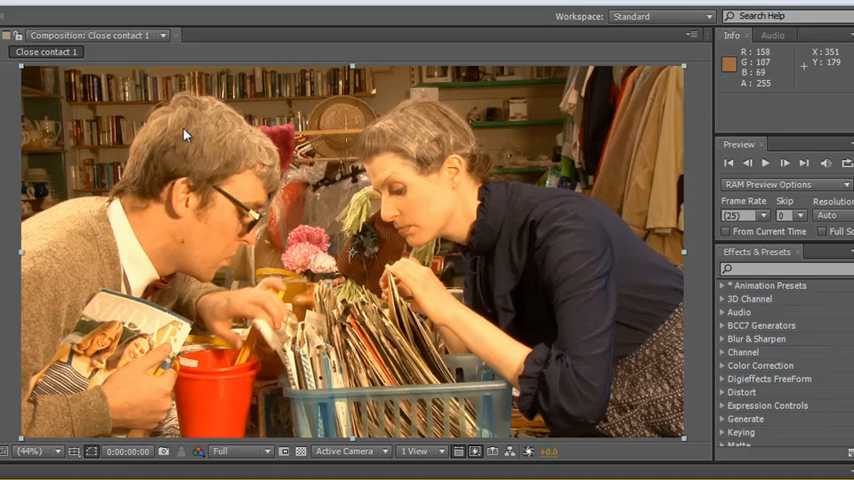
{"action": "mouse_move", "coordinate": [56, 170]}
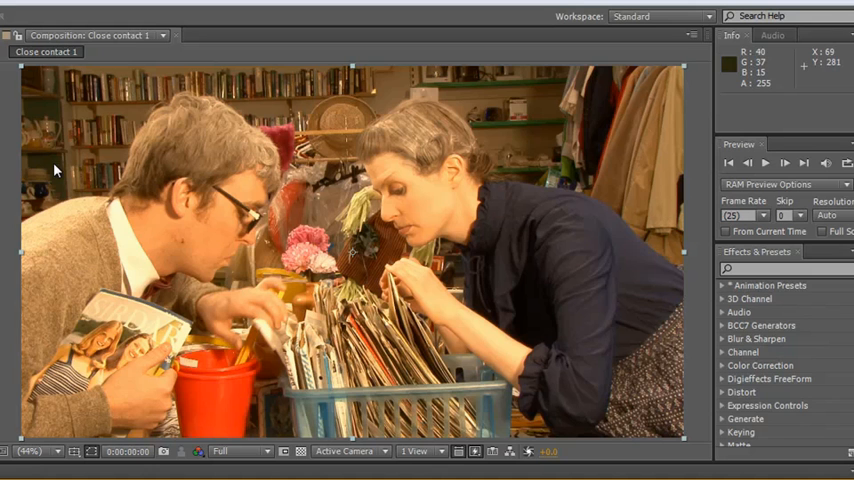
{"action": "mouse_move", "coordinate": [76, 112]}
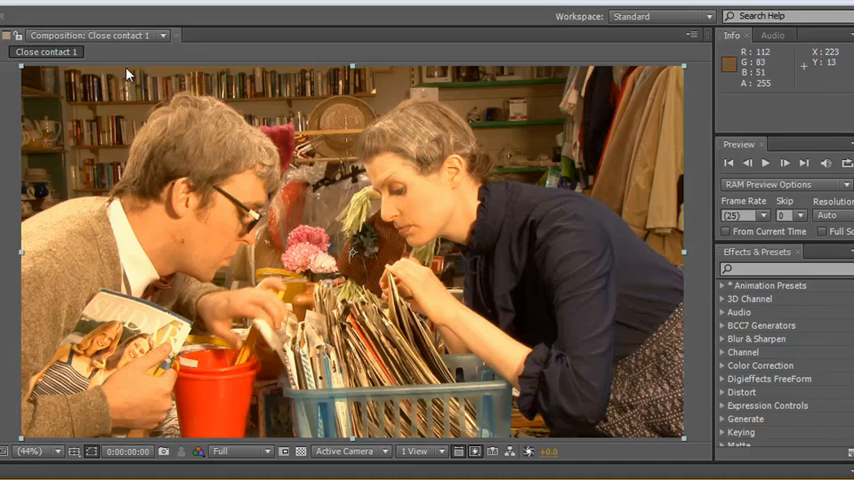
{"action": "mouse_move", "coordinate": [110, 104]}
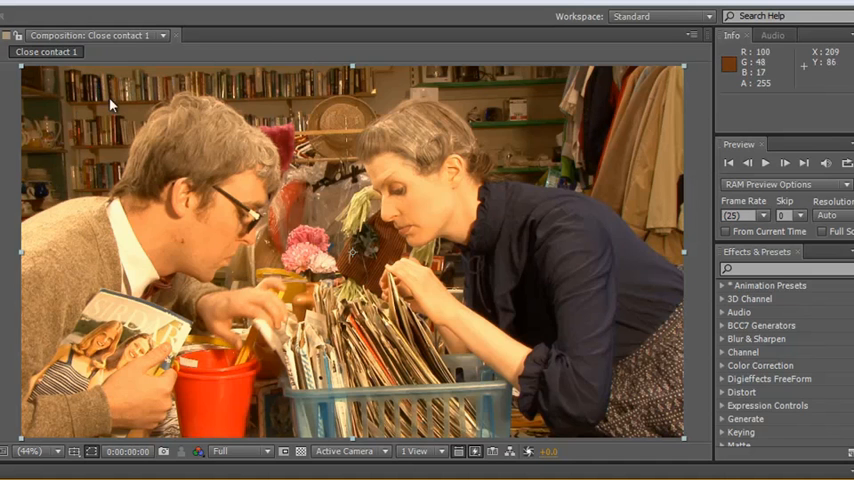
{"action": "mouse_move", "coordinate": [100, 182]}
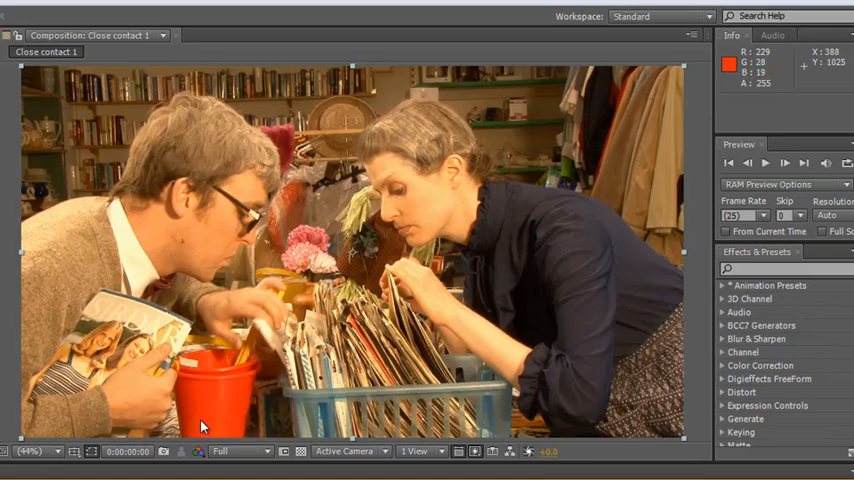
{"action": "mouse_move", "coordinate": [252, 432]}
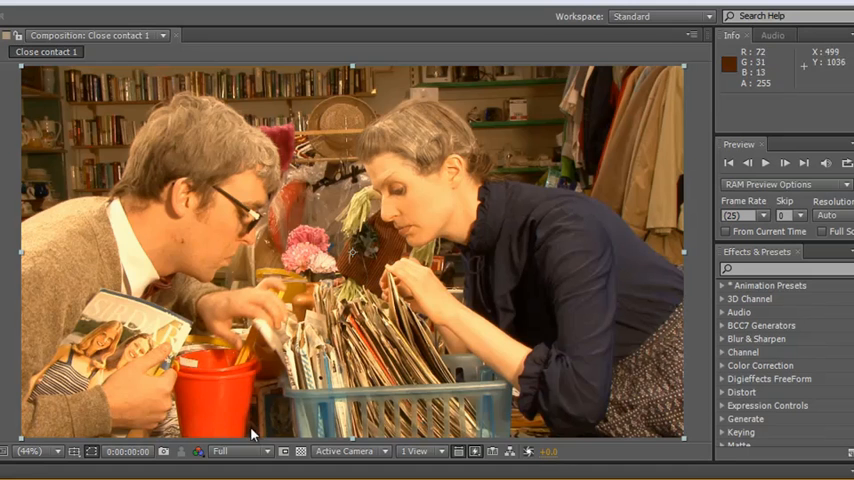
{"action": "mouse_move", "coordinate": [212, 390]}
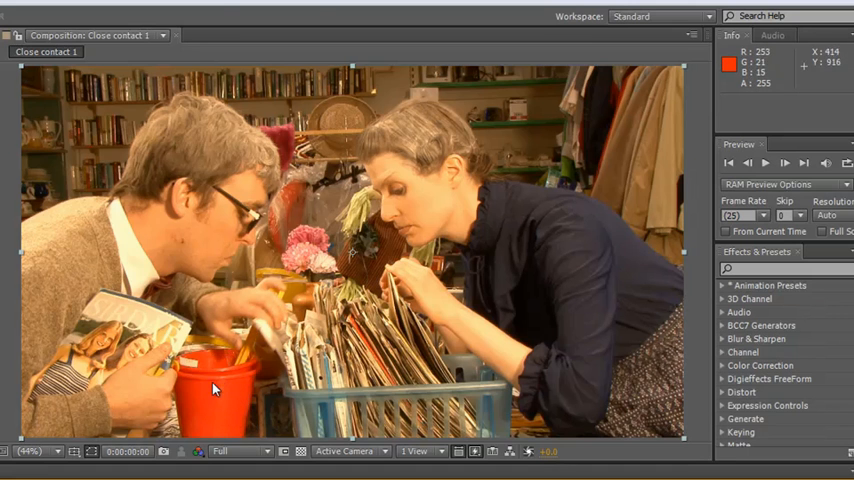
{"action": "mouse_move", "coordinate": [190, 218]}
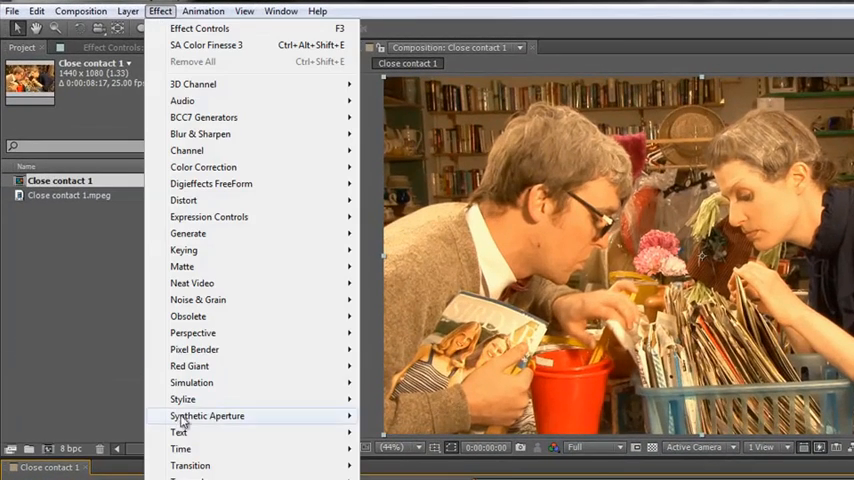
{"action": "mouse_move", "coordinate": [204, 168]}
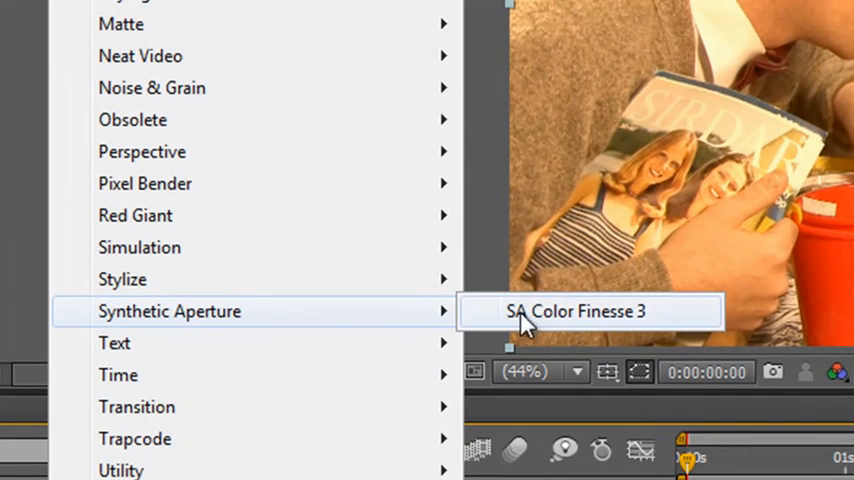
- Apply SA Color Finesse 3 to the Close contact 1 layer
{"action": "left_click", "coordinate": [576, 312]}
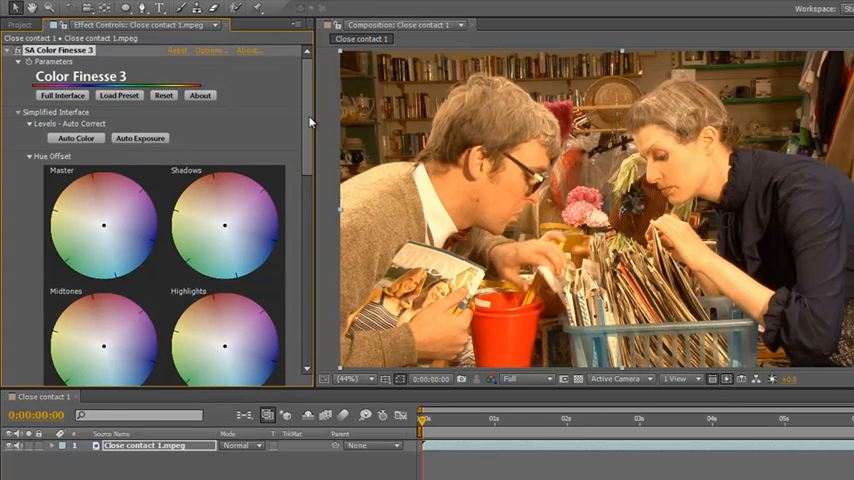
{"action": "scroll", "scroll_direction": "down", "scroll_amount": 3}
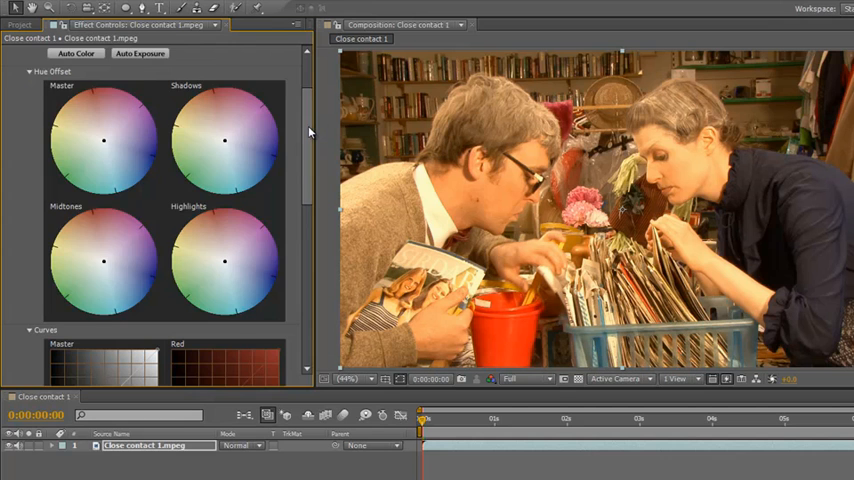
{"action": "scroll", "scroll_direction": "down", "scroll_amount": 3}
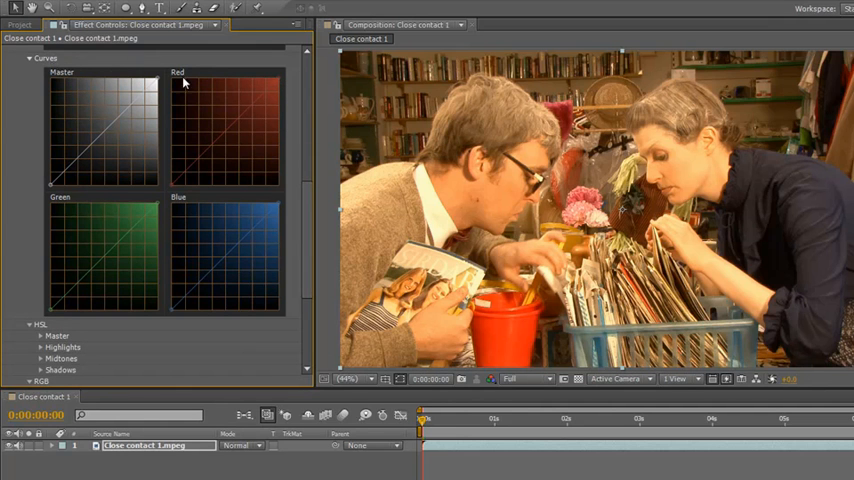
{"action": "mouse_move", "coordinate": [228, 148]}
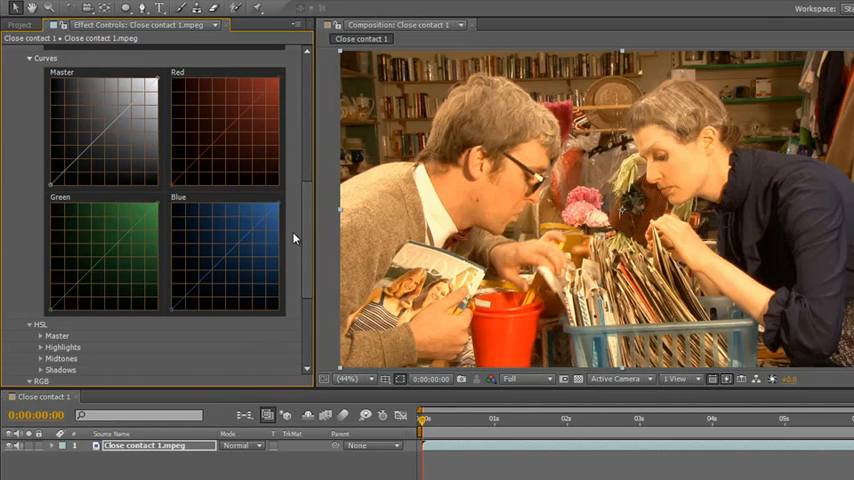
{"action": "mouse_move", "coordinate": [234, 318]}
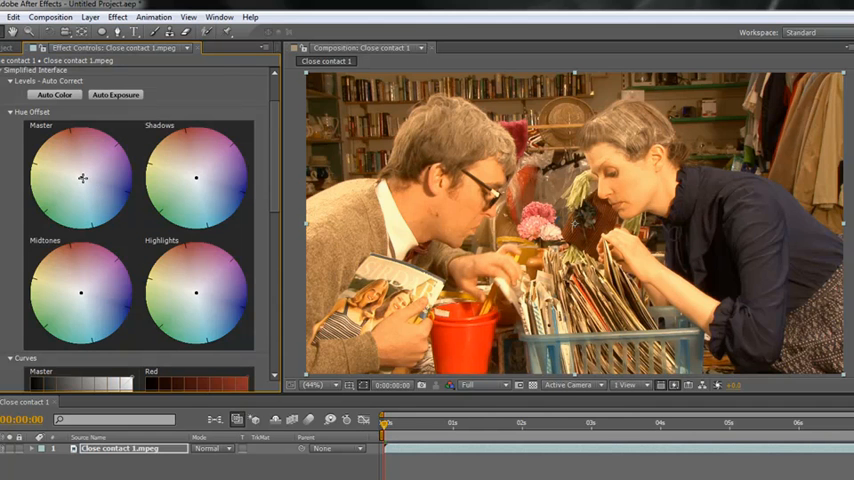
- Drag the Master Hue Offset point outward for a blue-violet tint, then bring it back near neutral
{"action": "left_click_drag", "start_coordinate": [82, 178], "coordinate": [58, 164]}
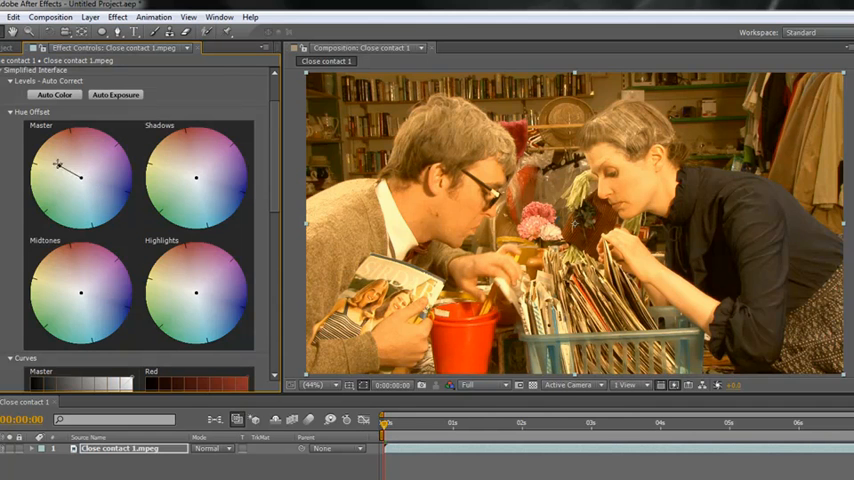
{"action": "left_click_drag", "start_coordinate": [58, 164], "coordinate": [48, 144]}
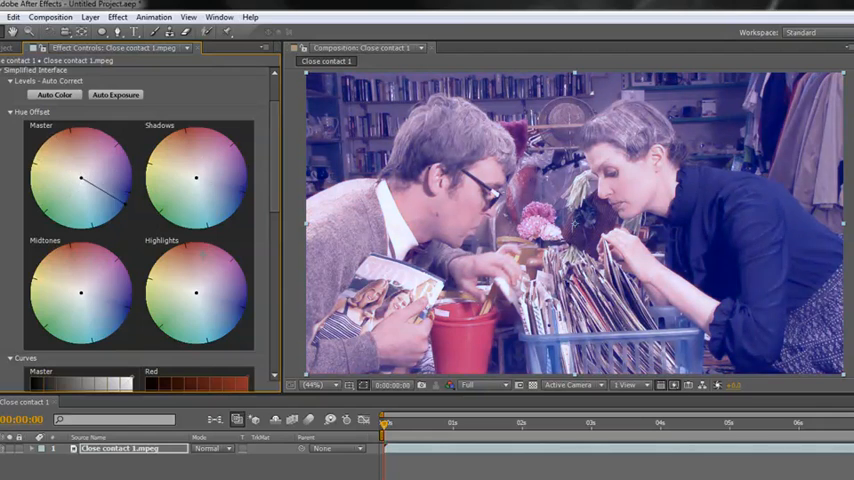
{"action": "left_click_drag", "start_coordinate": [100, 178], "coordinate": [50, 176]}
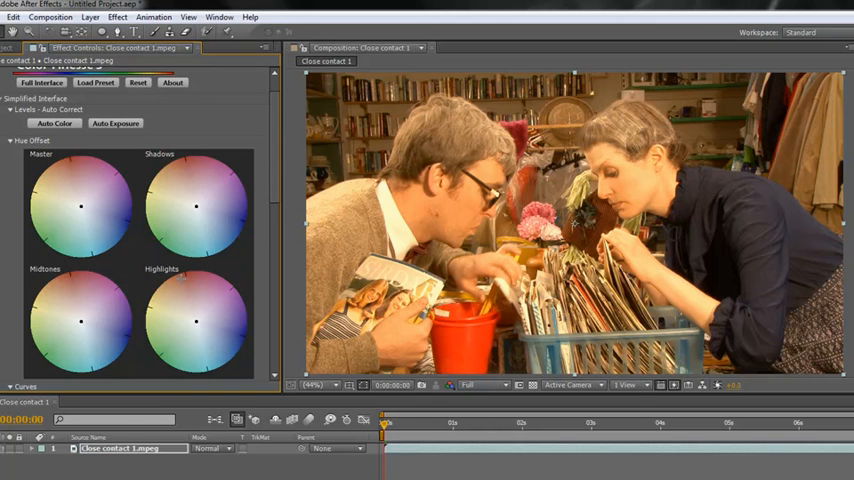
{"action": "mouse_move", "coordinate": [388, 206]}
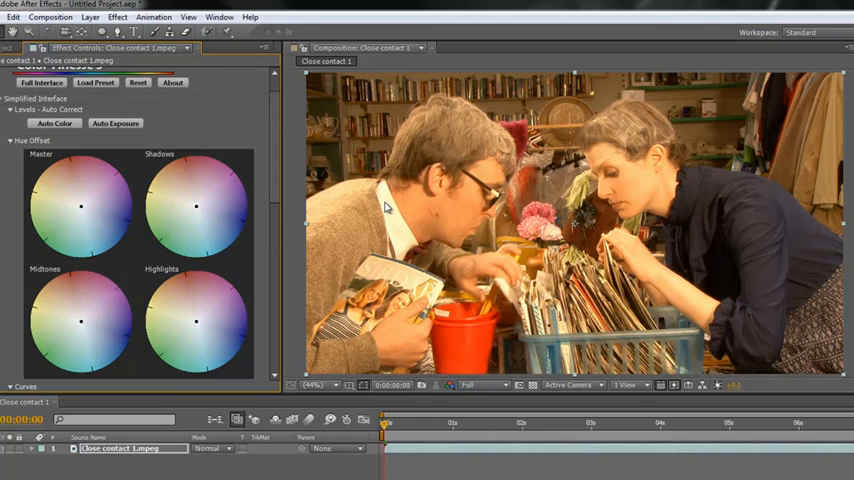
{"action": "mouse_move", "coordinate": [404, 236]}
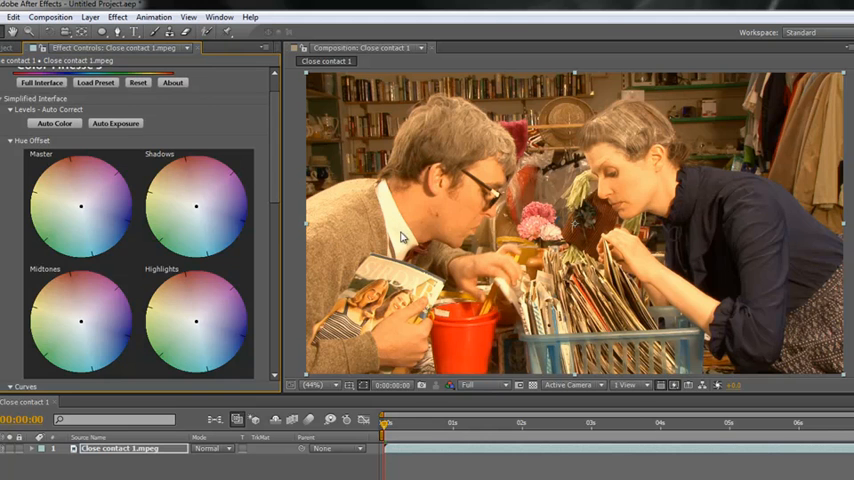
{"action": "mouse_move", "coordinate": [420, 292]}
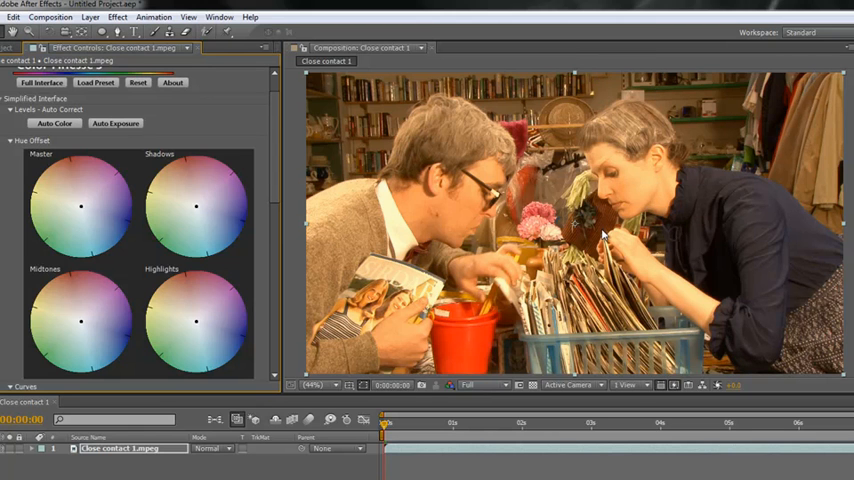
{"action": "mouse_move", "coordinate": [552, 258]}
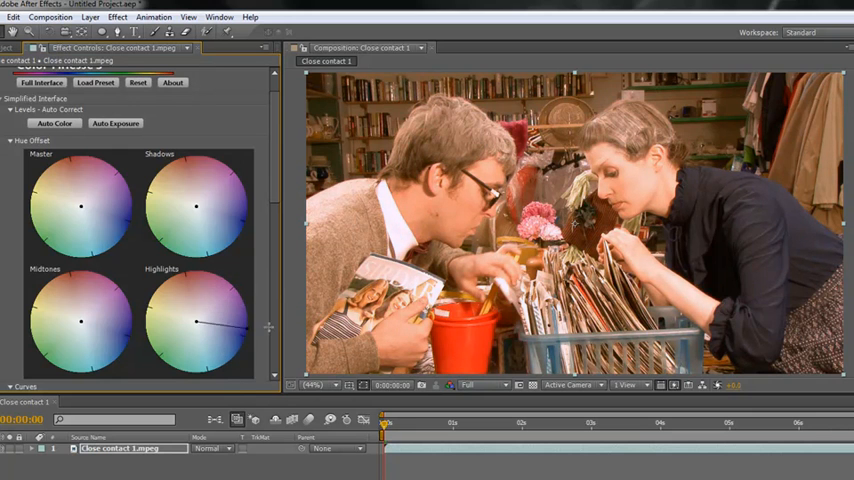
{"action": "left_click_drag", "start_coordinate": [198, 322], "coordinate": [184, 308]}
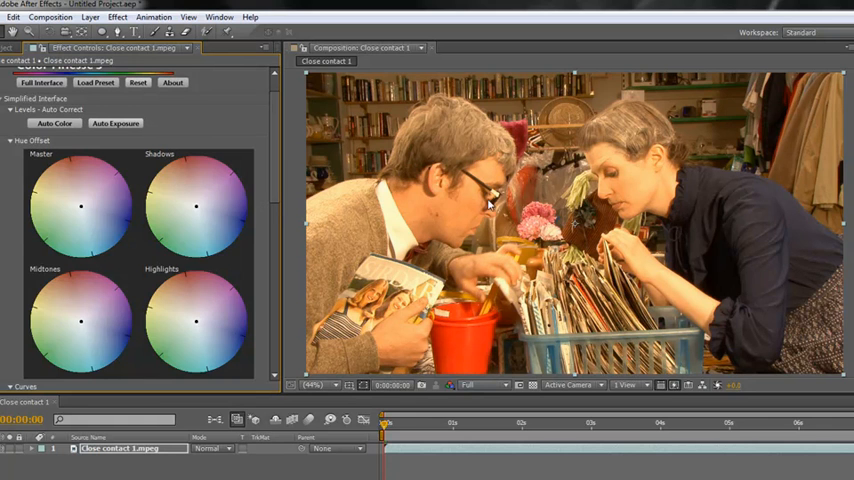
{"action": "mouse_move", "coordinate": [788, 240]}
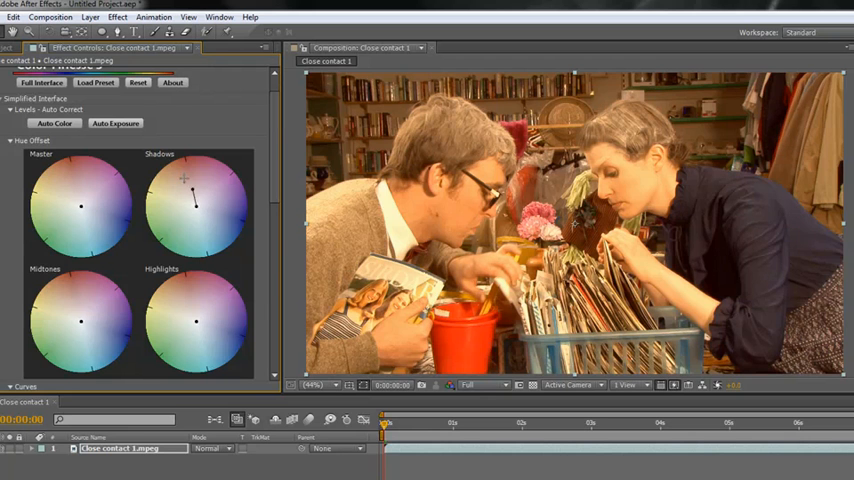
{"action": "left_click_drag", "start_coordinate": [184, 178], "coordinate": [196, 218]}
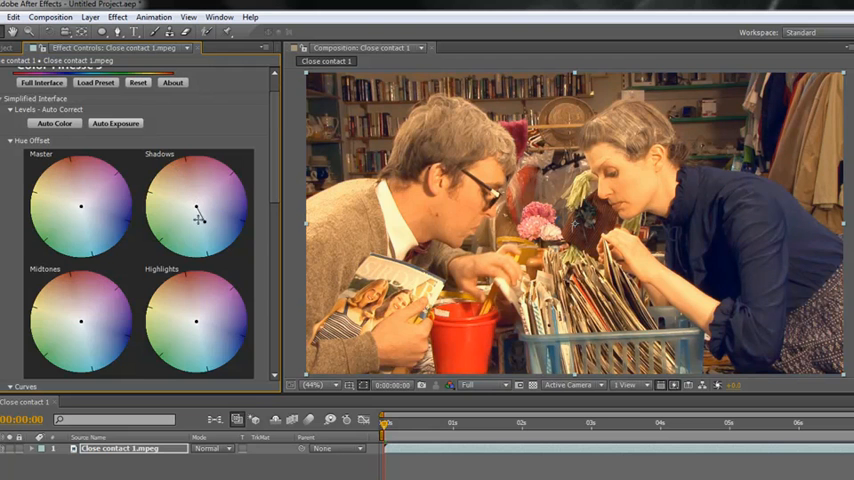
{"action": "left_click_drag", "start_coordinate": [196, 218], "coordinate": [196, 208]}
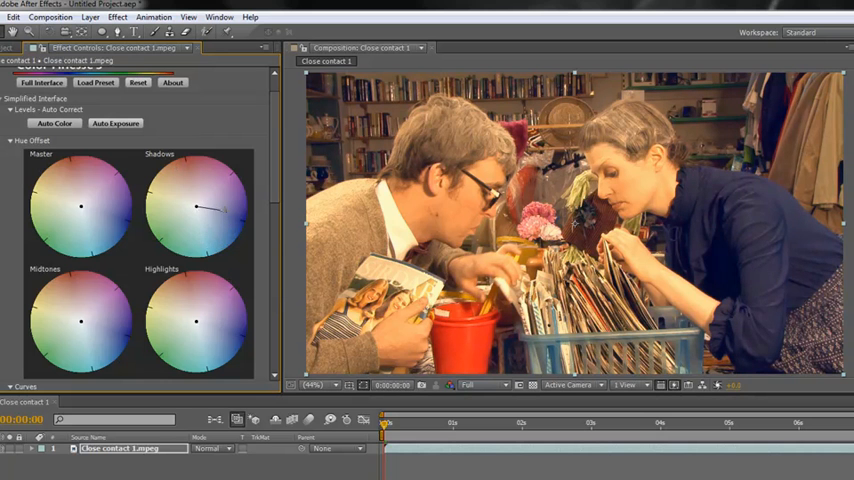
{"action": "left_click_drag", "start_coordinate": [212, 204], "coordinate": [212, 228]}
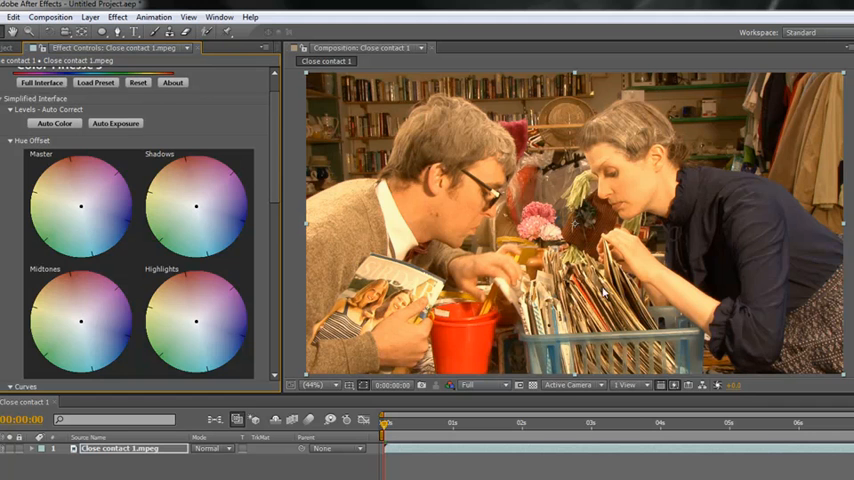
{"action": "mouse_move", "coordinate": [564, 100]}
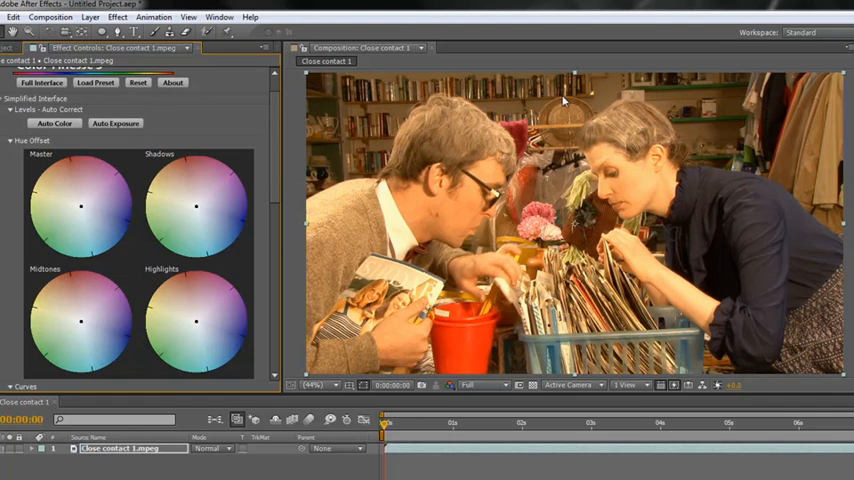
{"action": "mouse_move", "coordinate": [804, 130]}
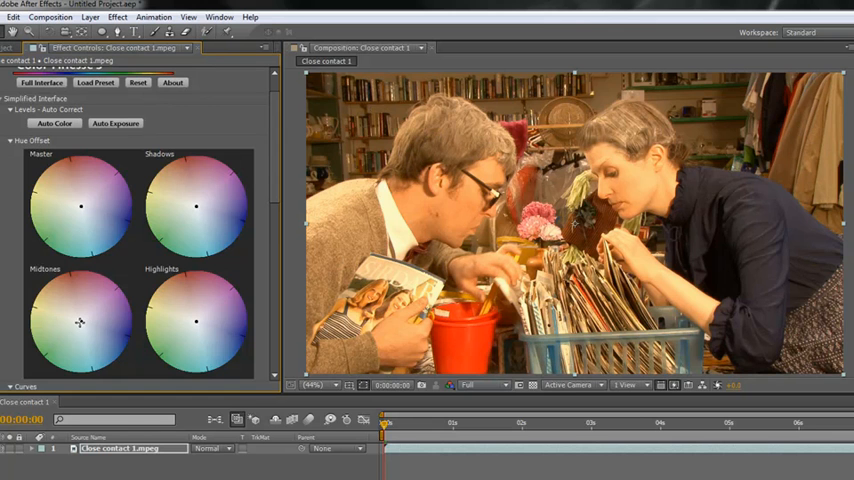
{"action": "left_click_drag", "start_coordinate": [84, 320], "coordinate": [82, 304]}
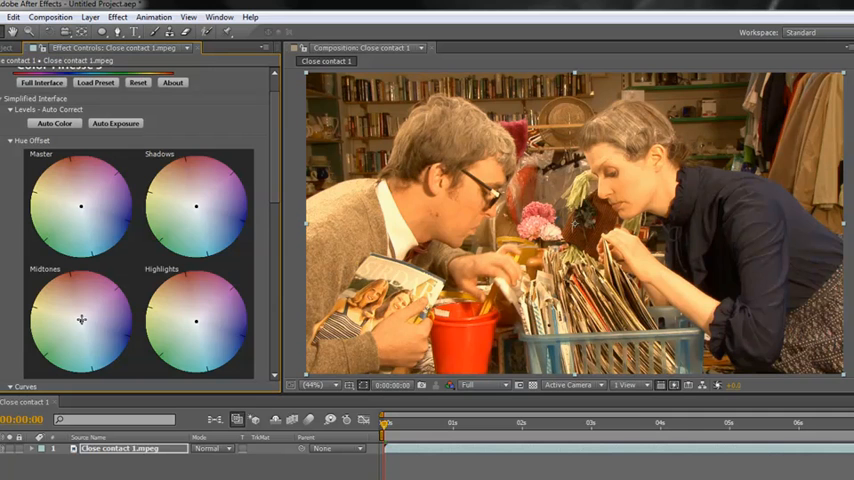
{"action": "mouse_move", "coordinate": [192, 256]}
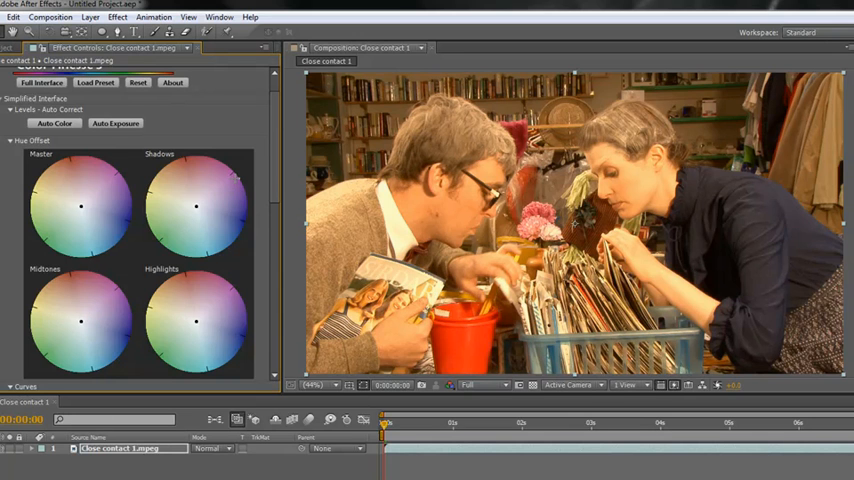
{"action": "mouse_move", "coordinate": [200, 324]}
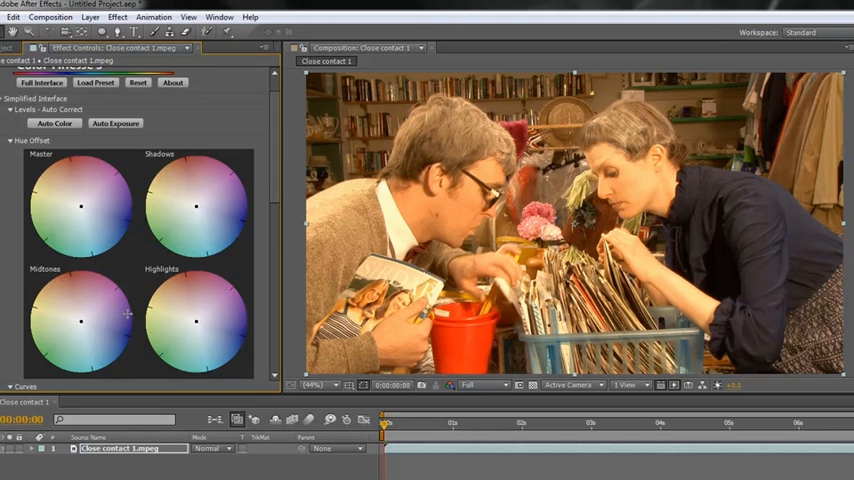
{"action": "mouse_move", "coordinate": [140, 172]}
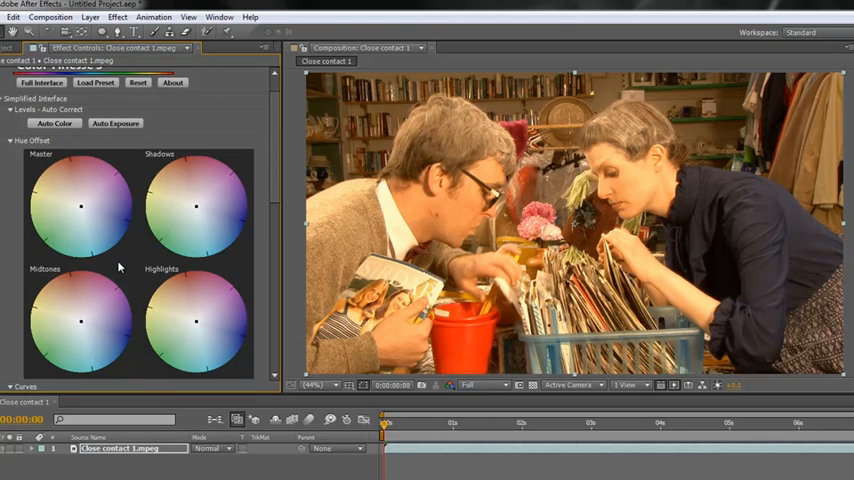
{"action": "mouse_move", "coordinate": [644, 190]}
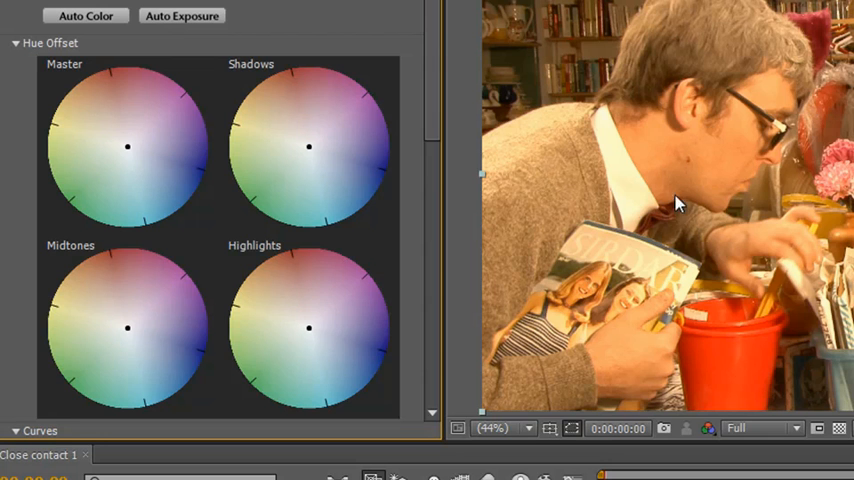
{"action": "mouse_move", "coordinate": [666, 20]}
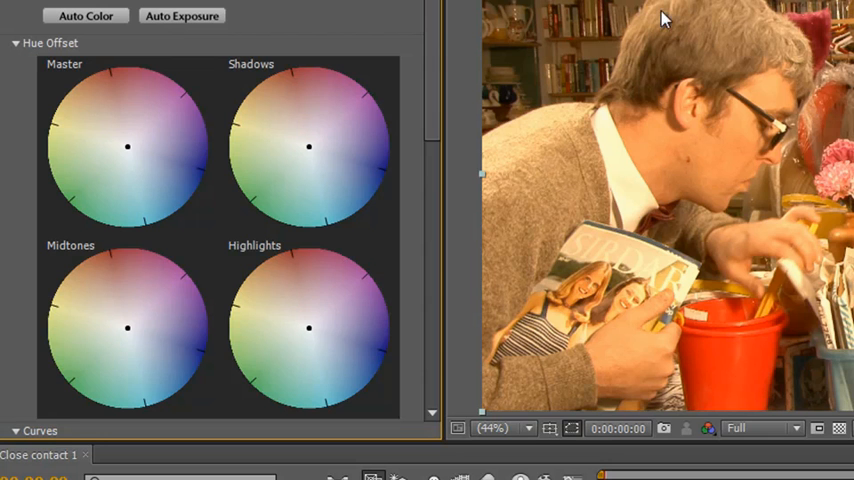
{"action": "mouse_move", "coordinate": [128, 144]}
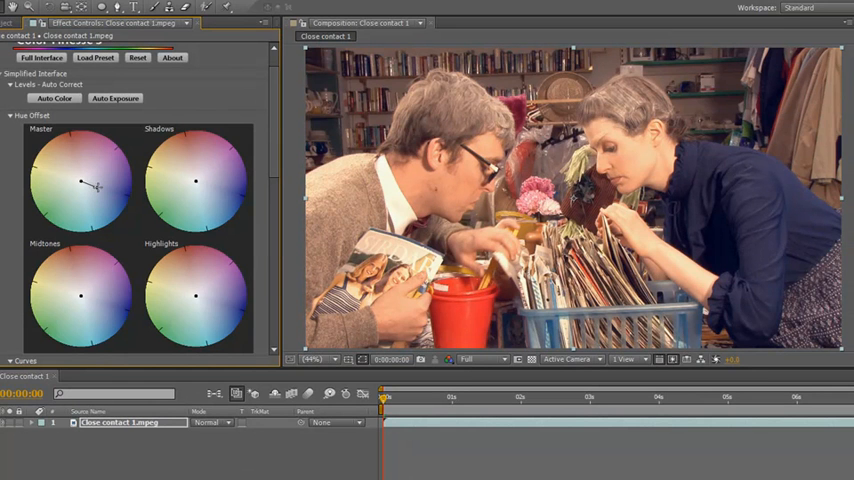
- Shift the Master hue offset toward blue and fine-tune it back to neutral
{"action": "left_click_drag", "start_coordinate": [82, 180], "coordinate": [116, 196]}
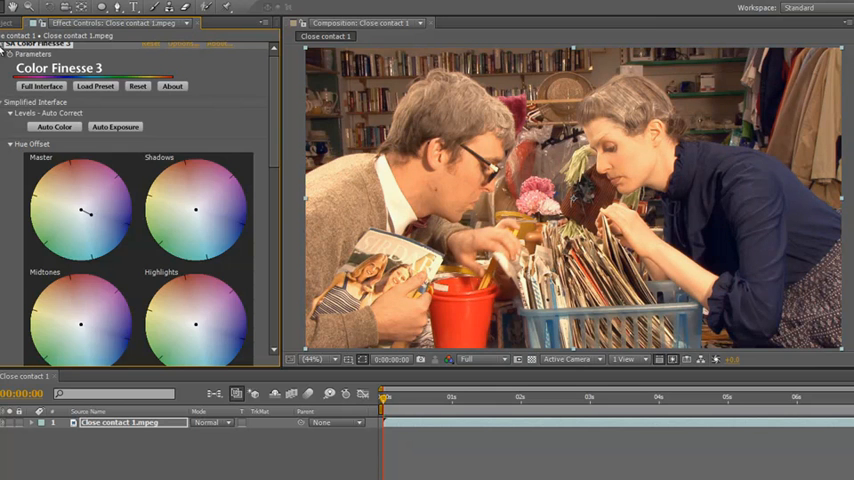
{"action": "mouse_move", "coordinate": [456, 198]}
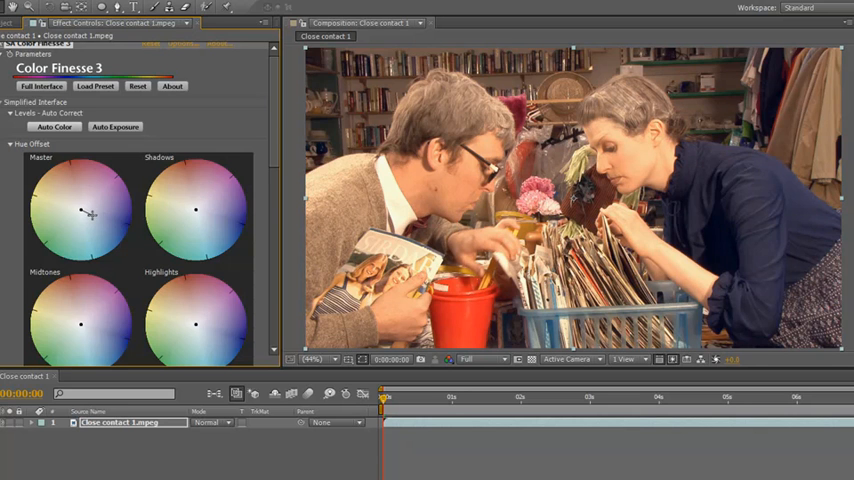
{"action": "left_click_drag", "start_coordinate": [80, 210], "coordinate": [88, 216]}
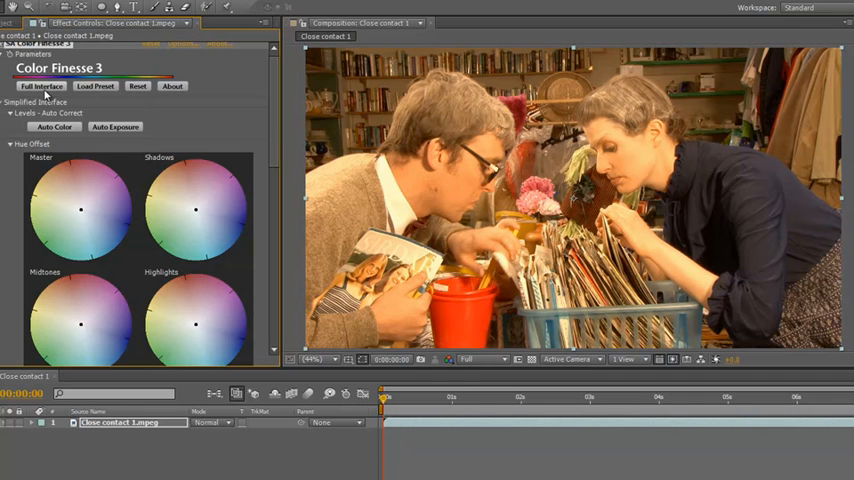
{"action": "mouse_move", "coordinate": [500, 218]}
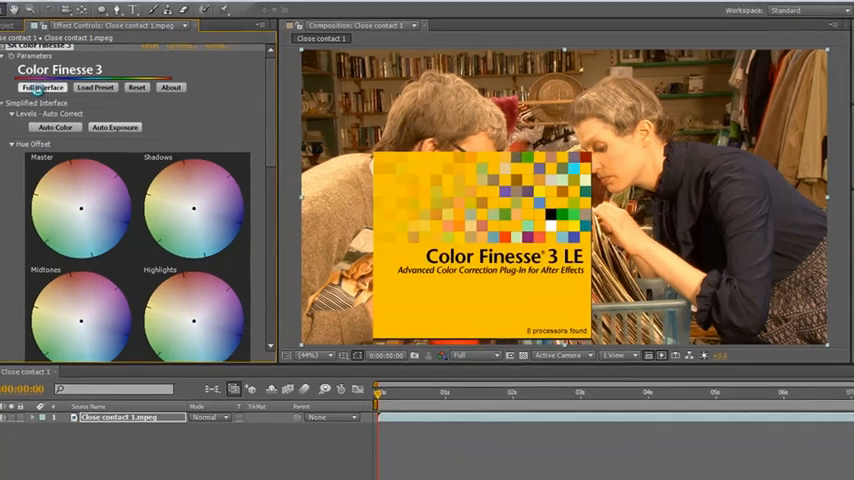
- Load the Color Finesse 3 full interface with waveform, vectorscope, histogram and Result preview
{"action": "left_click", "coordinate": [44, 88]}
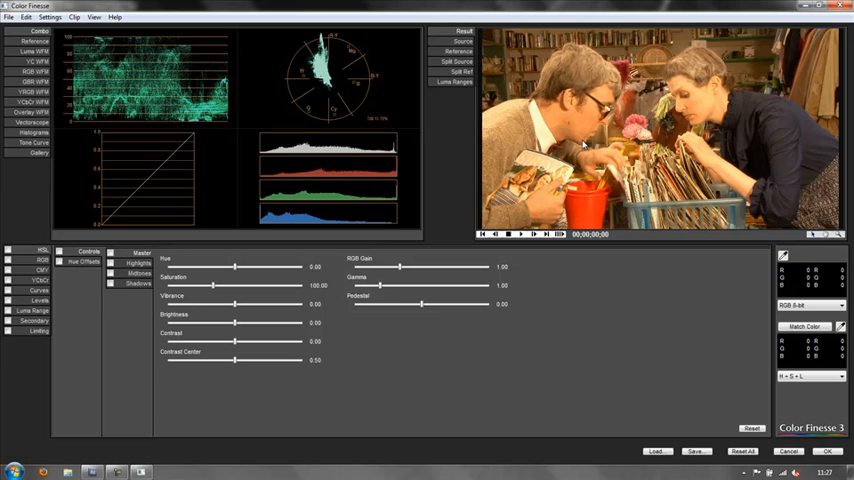
{"action": "mouse_move", "coordinate": [716, 126]}
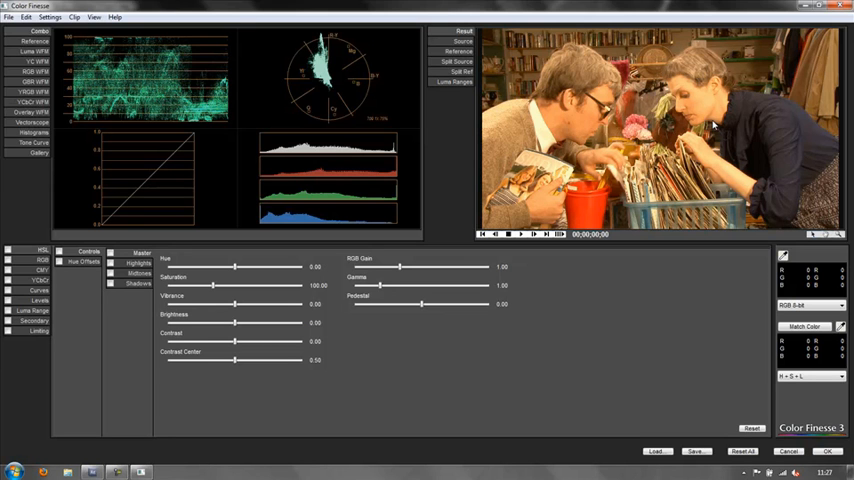
{"action": "mouse_move", "coordinate": [712, 120]}
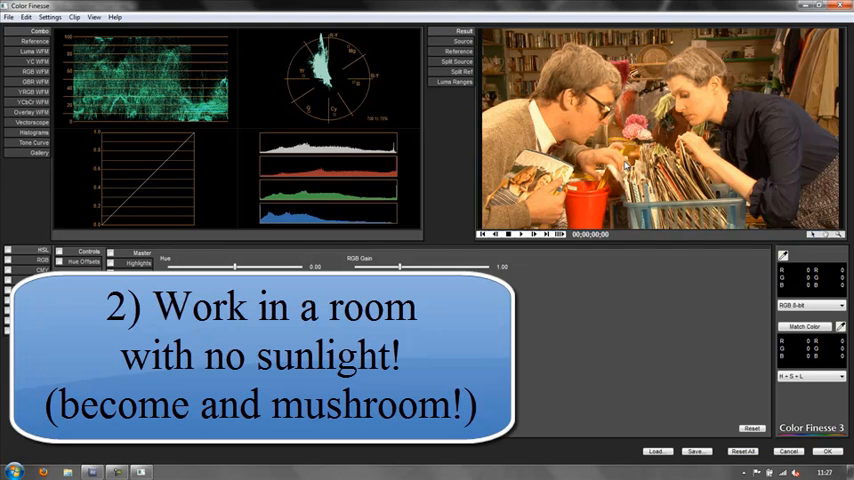
{"action": "mouse_move", "coordinate": [736, 118]}
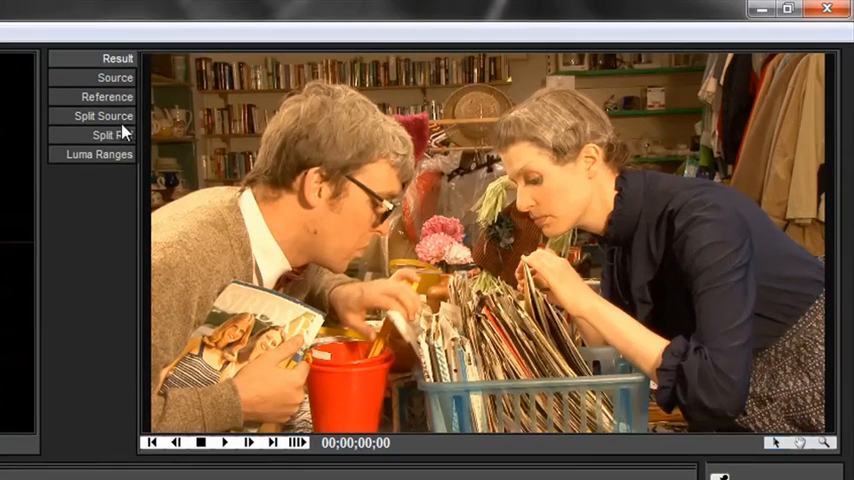
{"action": "mouse_move", "coordinate": [124, 168]}
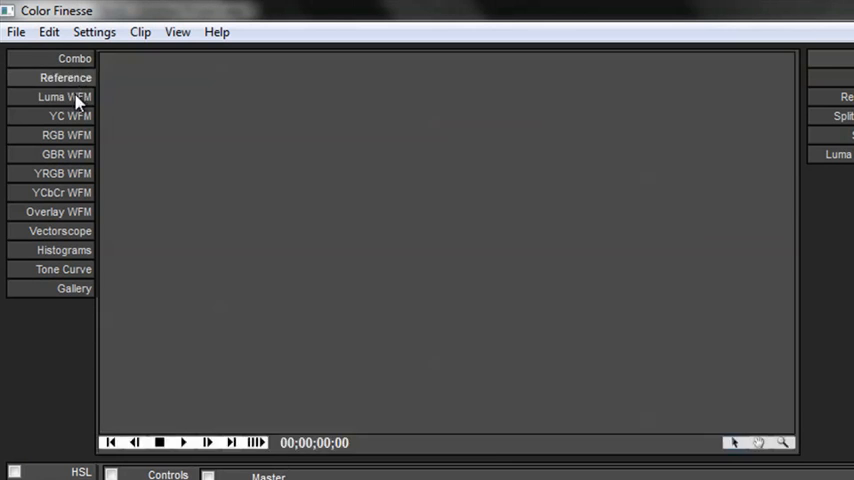
- View the RGB parade and histograms, then return to the Combo scope layout
{"action": "left_click", "coordinate": [66, 136]}
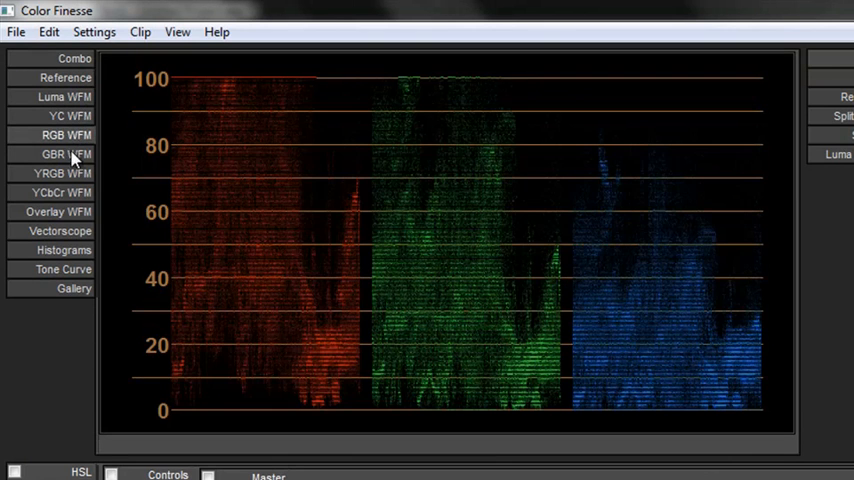
{"action": "left_click", "coordinate": [64, 250]}
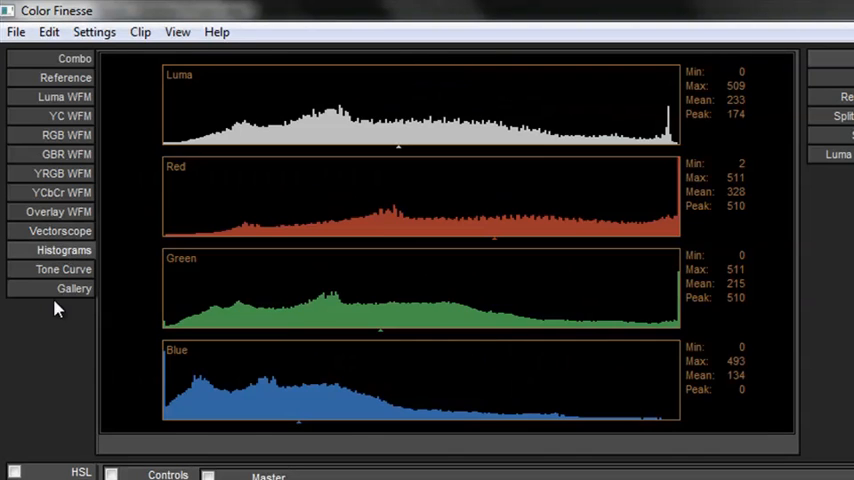
{"action": "left_click", "coordinate": [74, 58]}
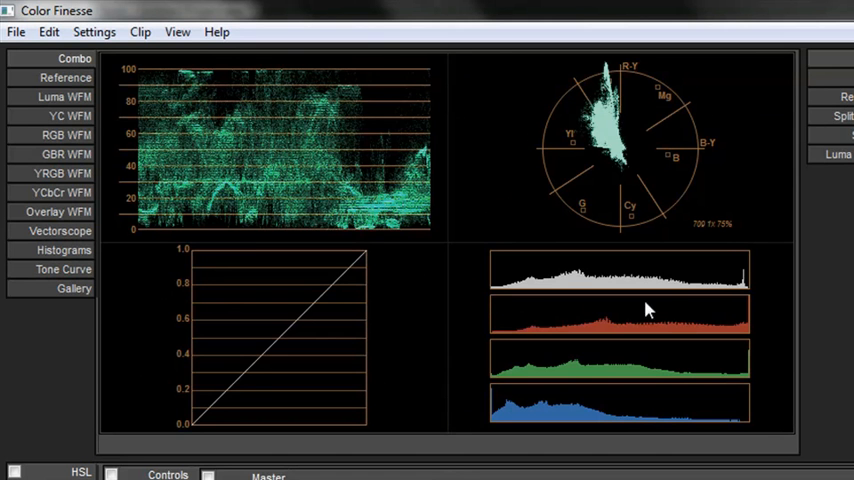
{"action": "mouse_move", "coordinate": [310, 208]}
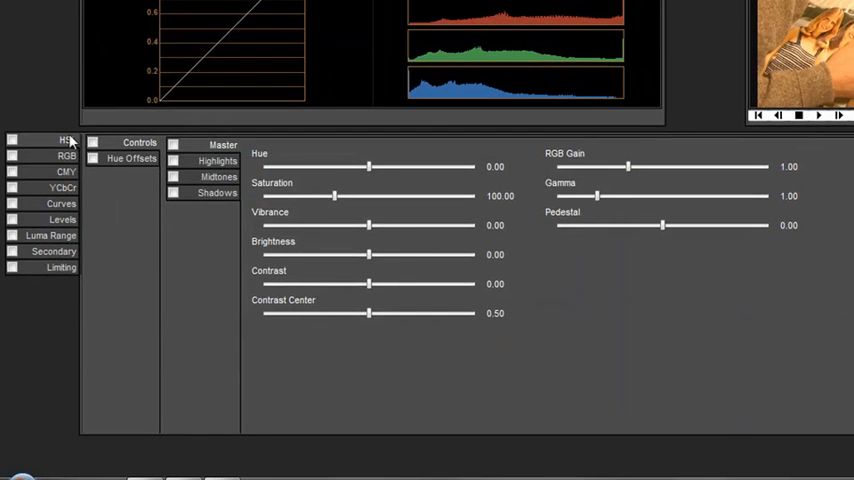
{"action": "mouse_move", "coordinate": [64, 240]}
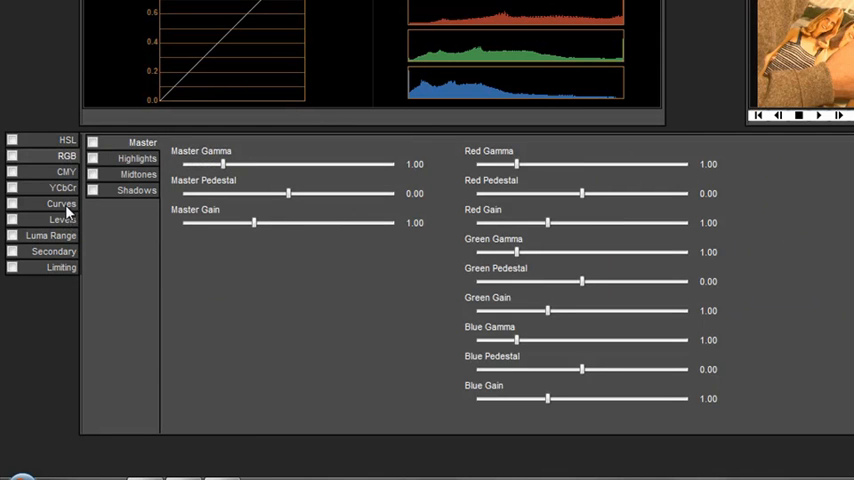
- Browse the Curves, Levels and Secondary panels, ending back on the Curves controls
{"action": "left_click", "coordinate": [60, 204]}
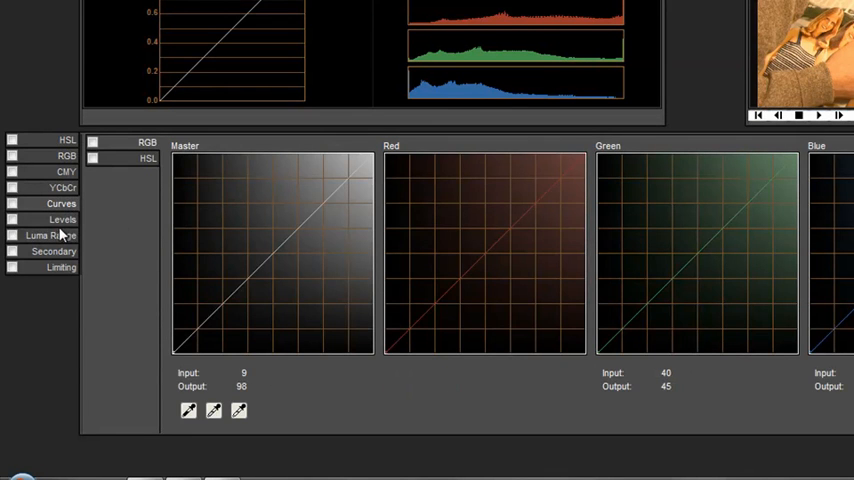
{"action": "left_click", "coordinate": [62, 220]}
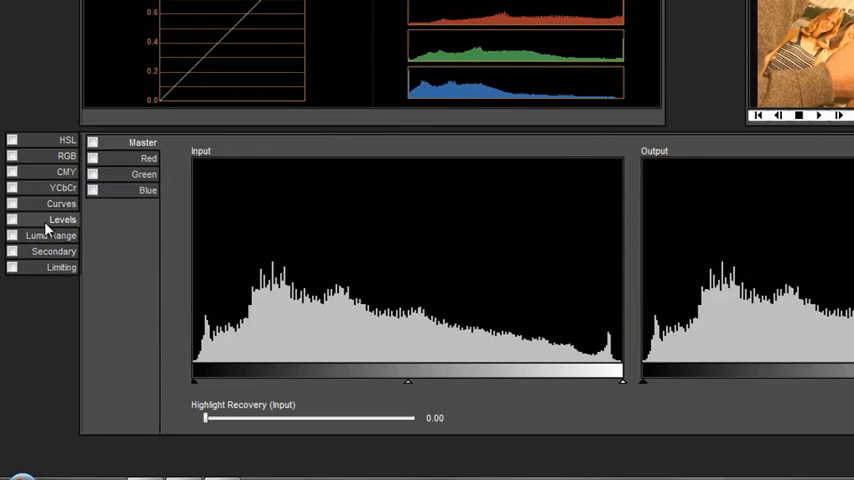
{"action": "left_click", "coordinate": [54, 252]}
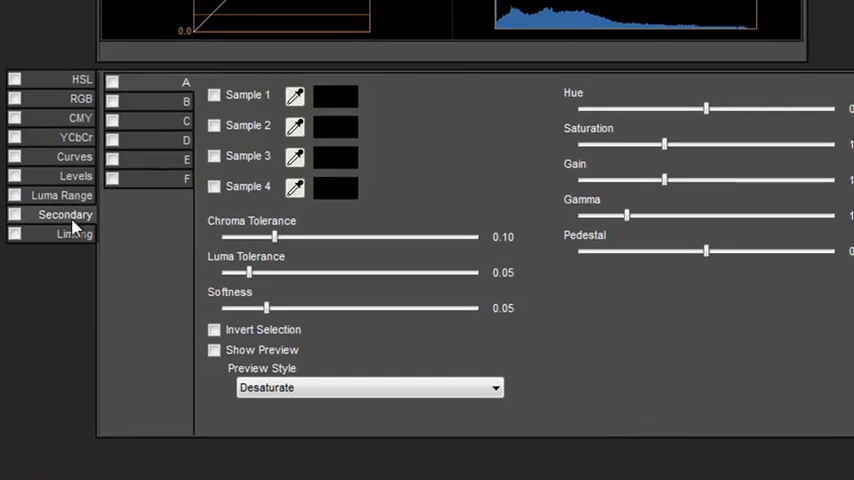
{"action": "left_click", "coordinate": [74, 156]}
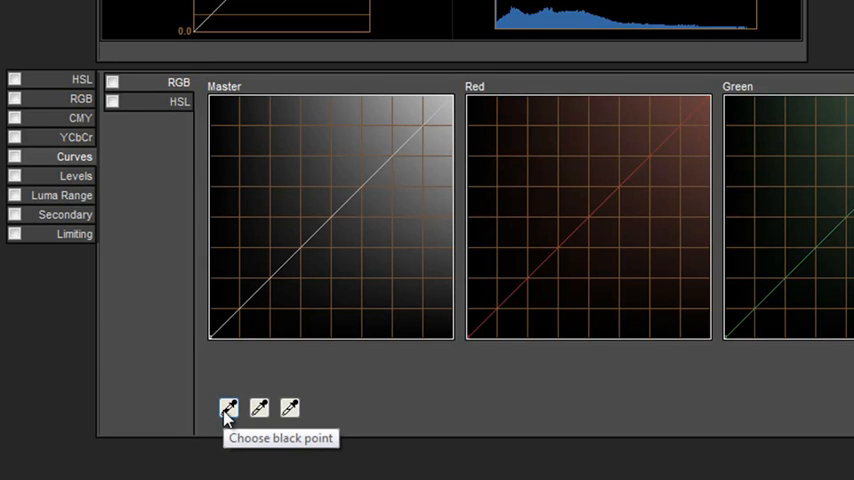
{"action": "mouse_move", "coordinate": [264, 410]}
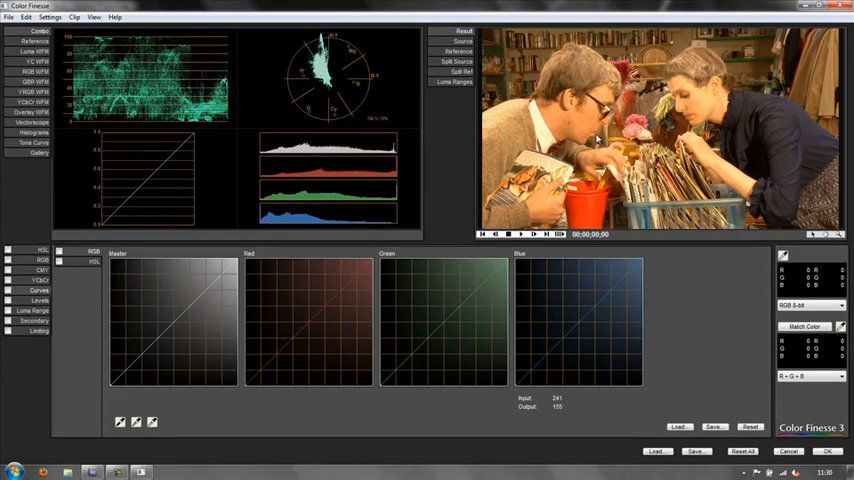
{"action": "mouse_move", "coordinate": [540, 122]}
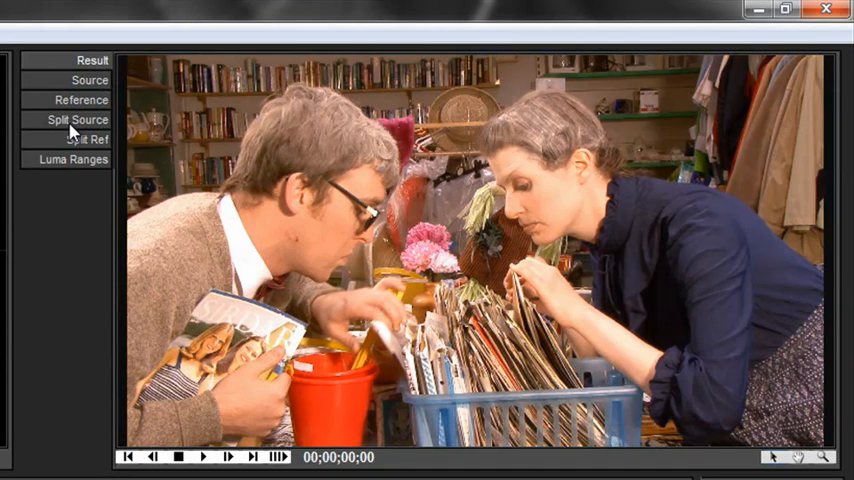
- Switch the preview to Split Source to compare original and corrected footage
{"action": "left_click", "coordinate": [76, 120]}
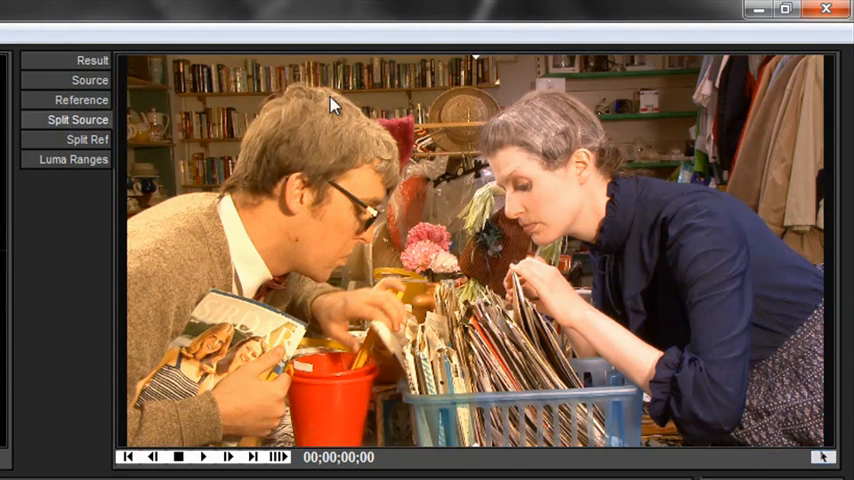
{"action": "mouse_move", "coordinate": [528, 262]}
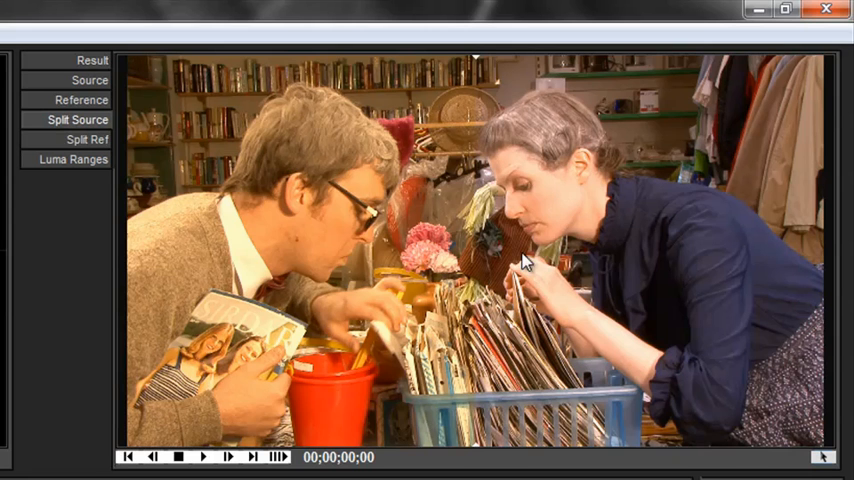
{"action": "mouse_move", "coordinate": [476, 66]}
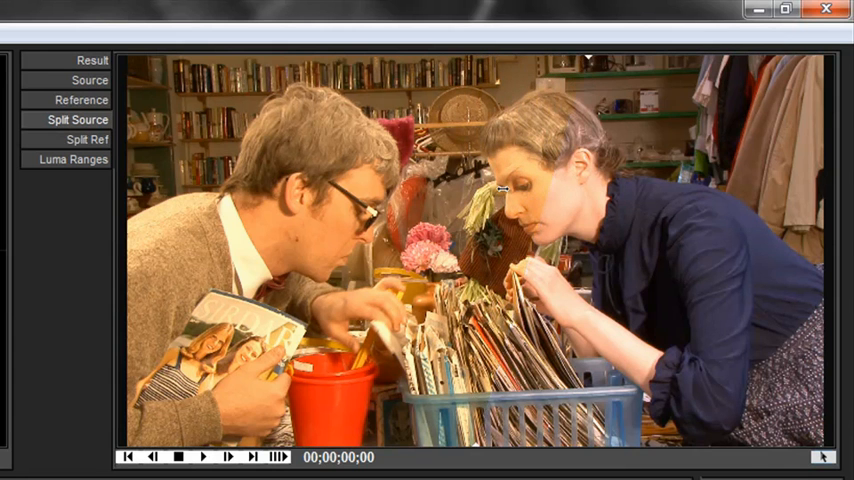
{"action": "mouse_move", "coordinate": [520, 158]}
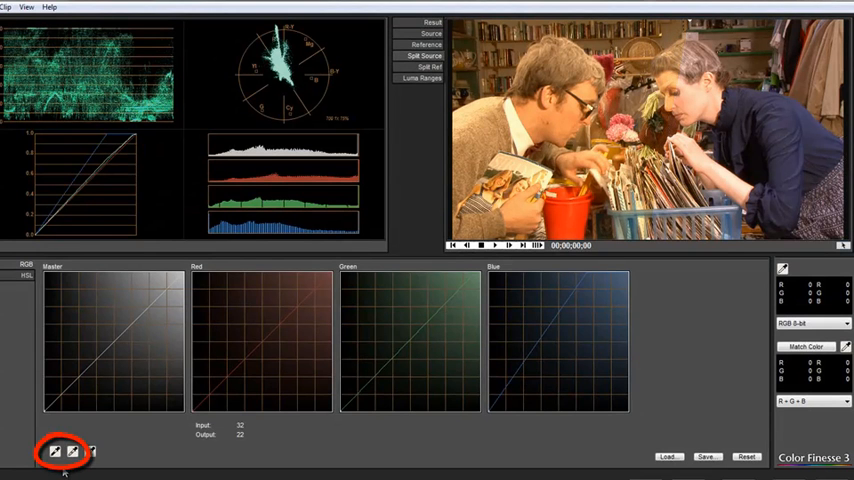
- Activate the Choose black point eyedropper under the Master curve
{"action": "left_click", "coordinate": [56, 452]}
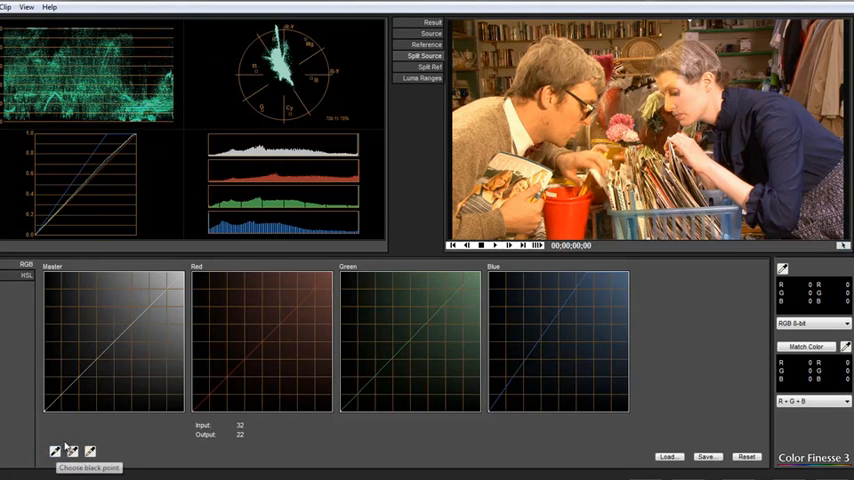
{"action": "mouse_move", "coordinate": [72, 452]}
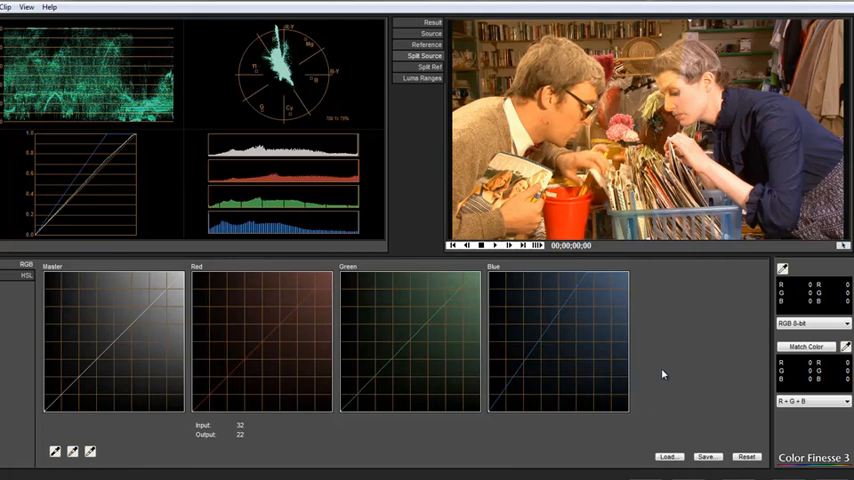
{"action": "mouse_move", "coordinate": [684, 294]}
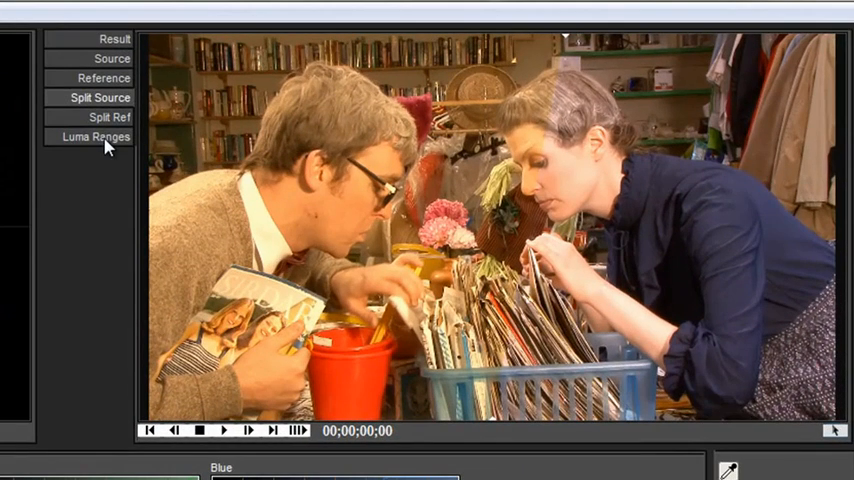
{"action": "left_click", "coordinate": [96, 136]}
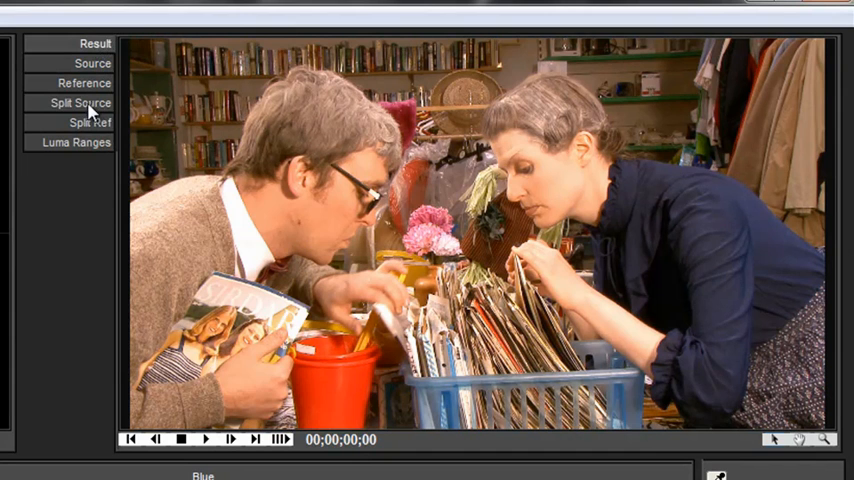
{"action": "left_click", "coordinate": [80, 104]}
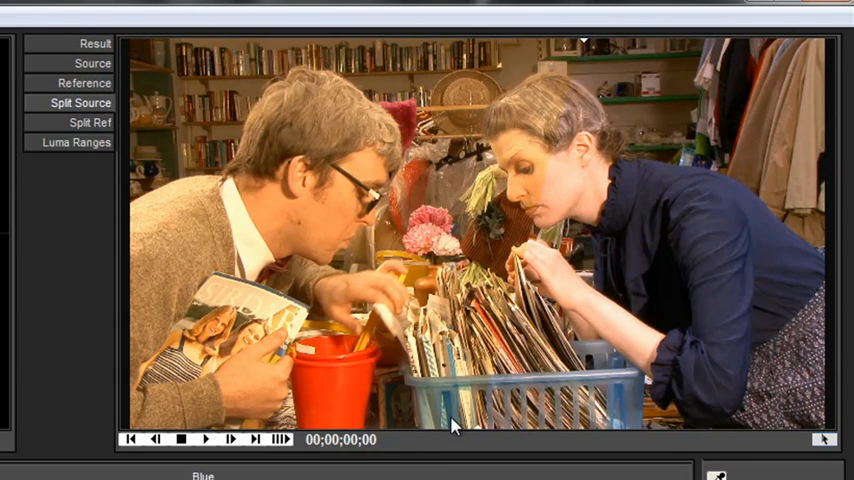
{"action": "mouse_move", "coordinate": [584, 198]}
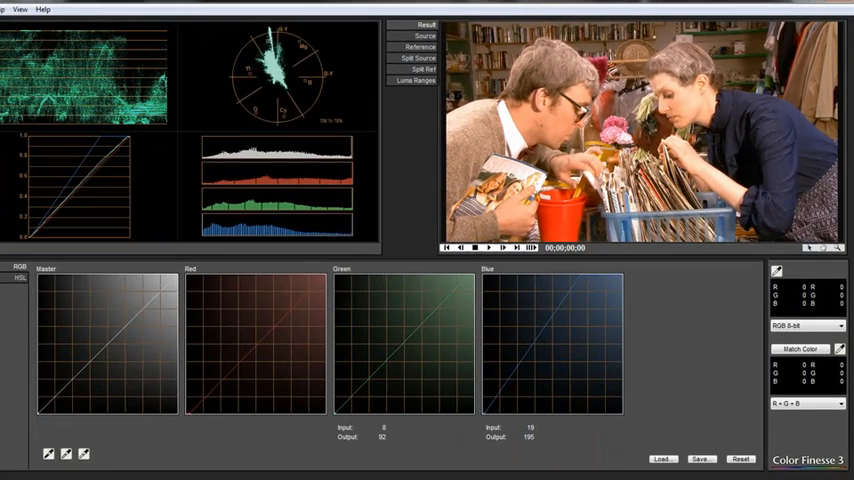
- Set the preview to Result so only the corrected image shows
{"action": "left_click", "coordinate": [66, 452]}
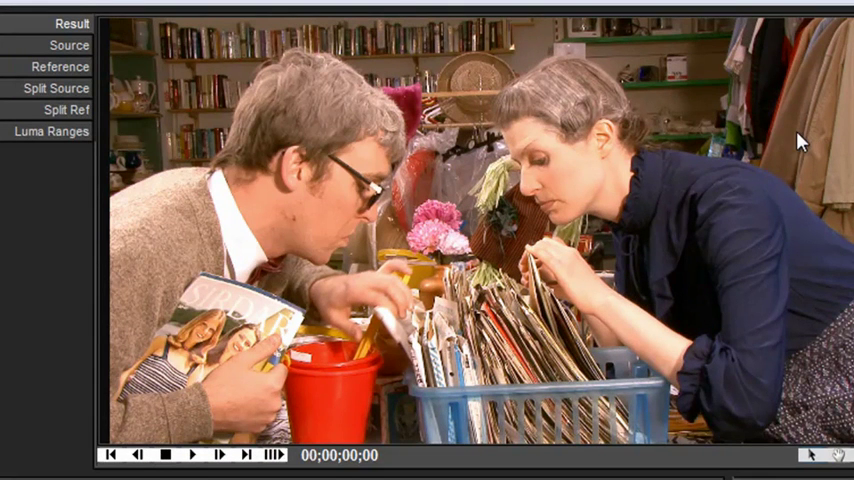
{"action": "mouse_move", "coordinate": [328, 130]}
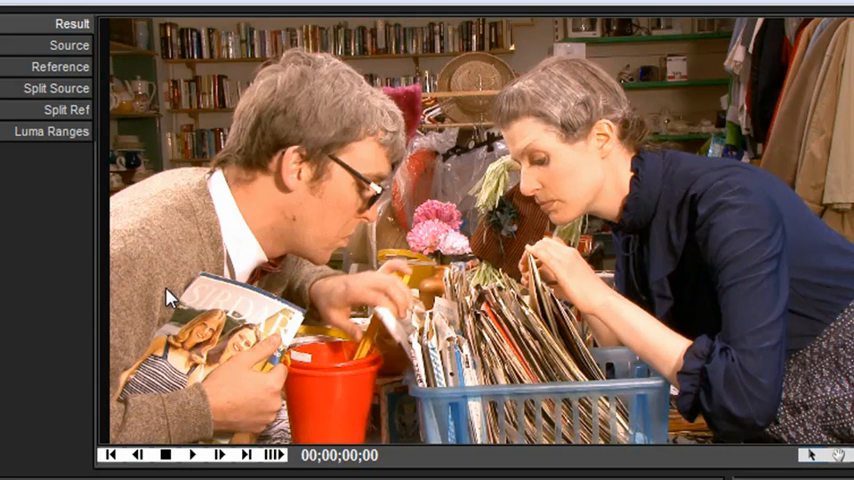
{"action": "mouse_move", "coordinate": [328, 40]}
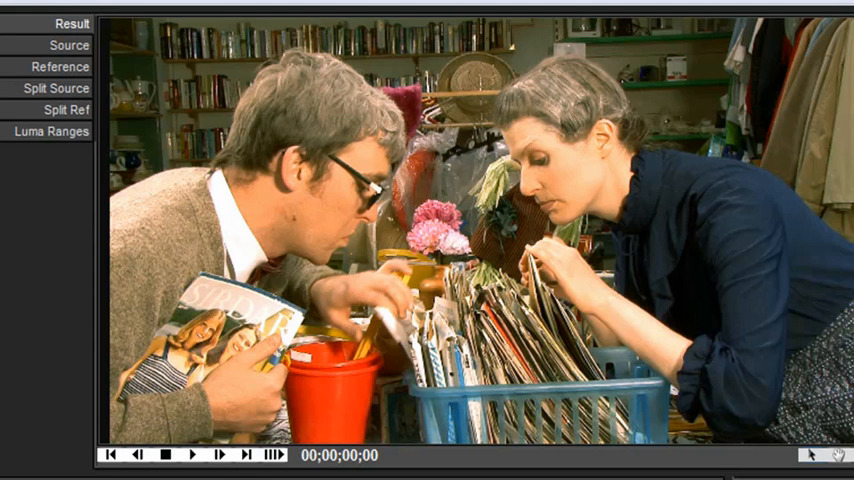
{"action": "mouse_move", "coordinate": [644, 164]}
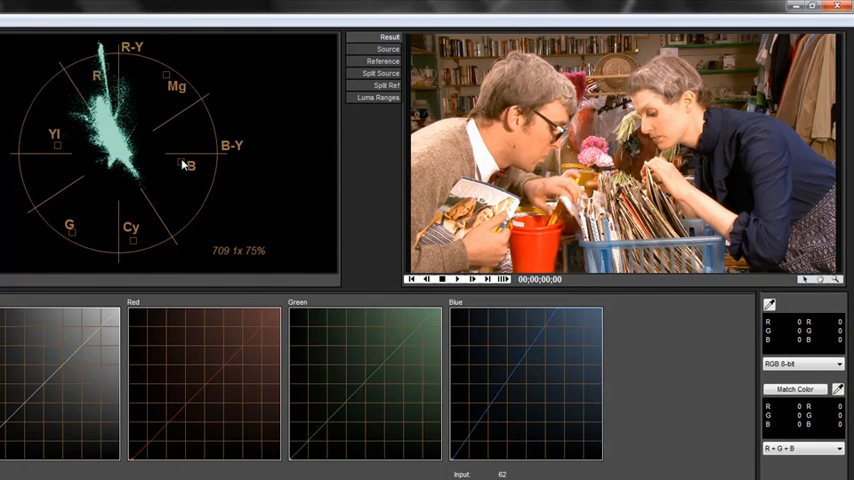
{"action": "mouse_move", "coordinate": [68, 228]}
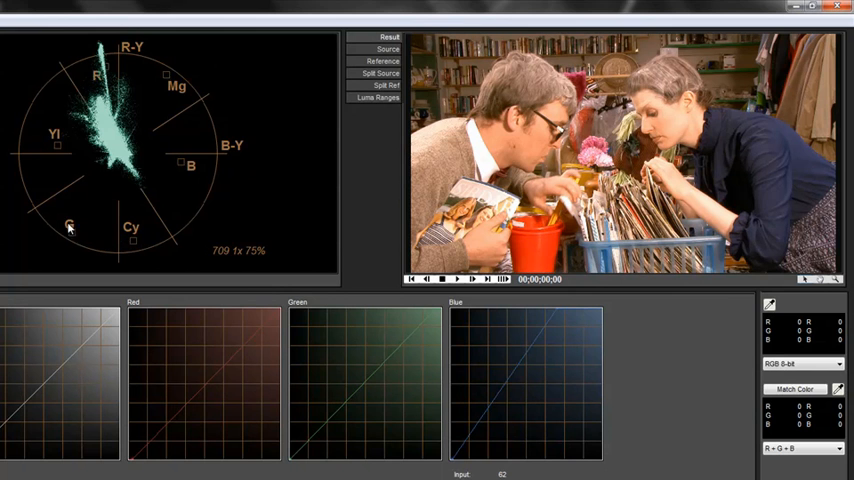
{"action": "mouse_move", "coordinate": [116, 64]}
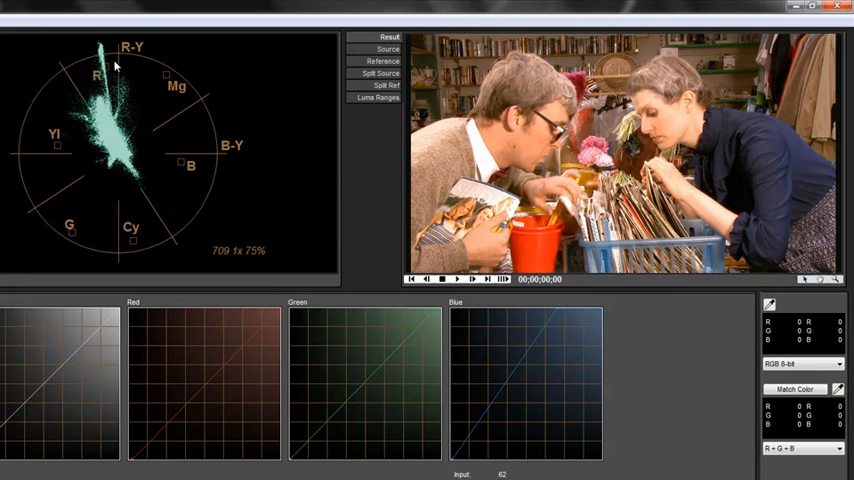
{"action": "mouse_move", "coordinate": [164, 208]}
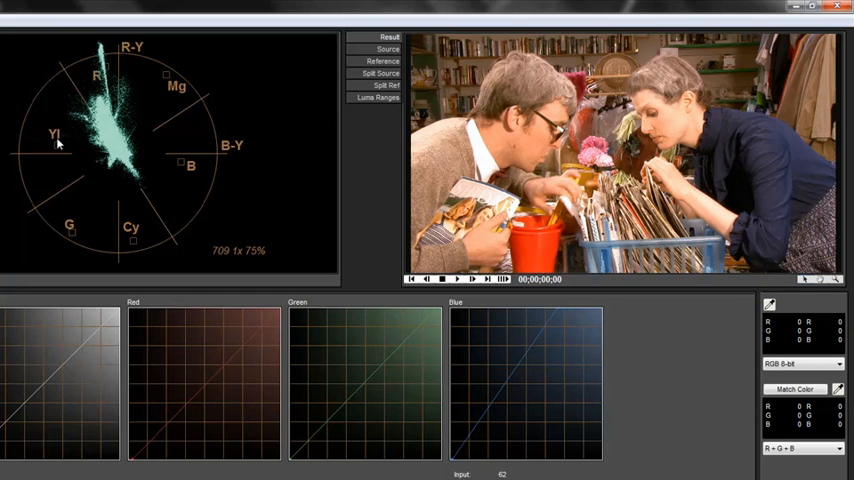
{"action": "mouse_move", "coordinate": [108, 70]}
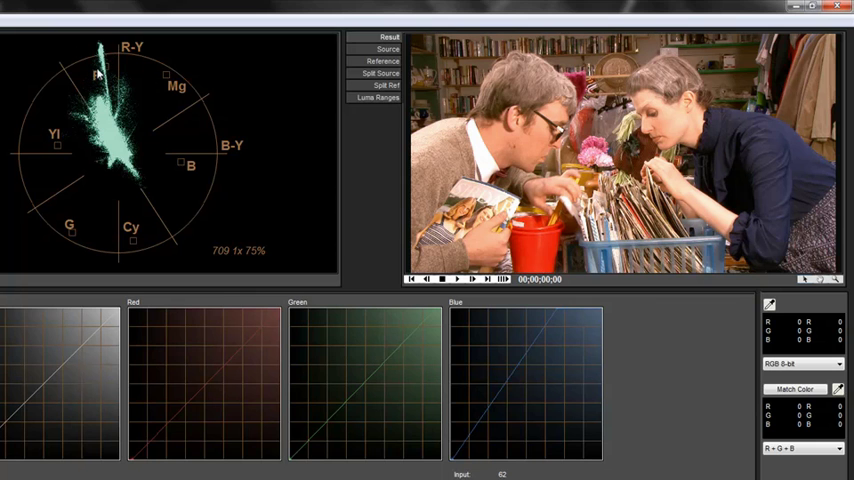
{"action": "mouse_move", "coordinate": [288, 164]}
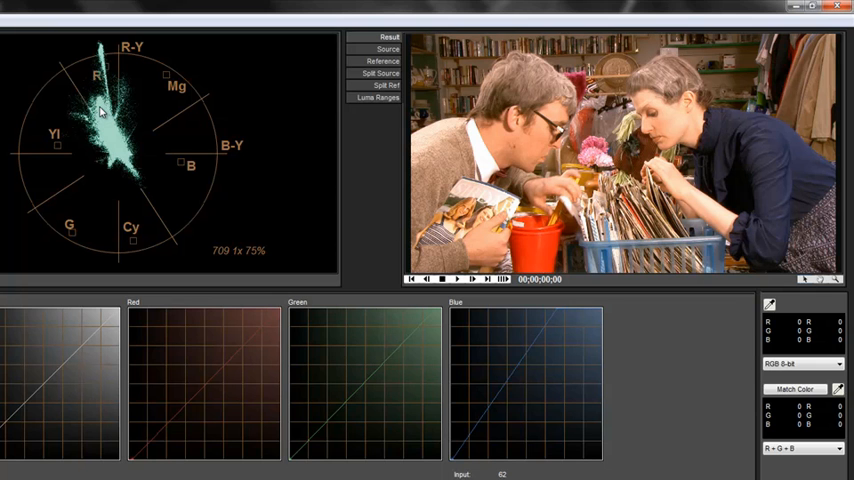
{"action": "mouse_move", "coordinate": [62, 74]}
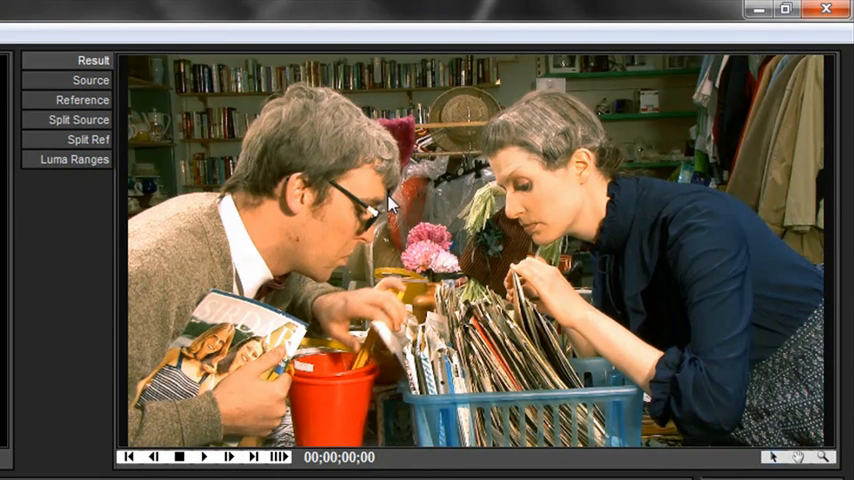
{"action": "mouse_move", "coordinate": [528, 202]}
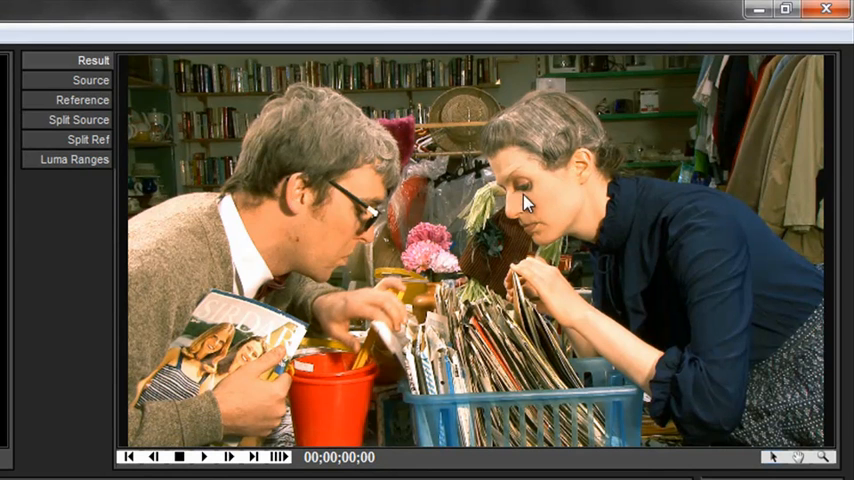
{"action": "mouse_move", "coordinate": [560, 188]}
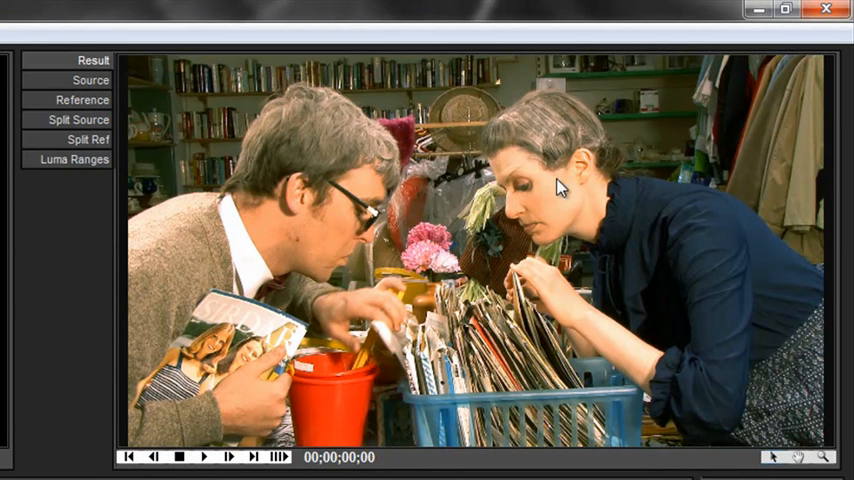
{"action": "mouse_move", "coordinate": [368, 200]}
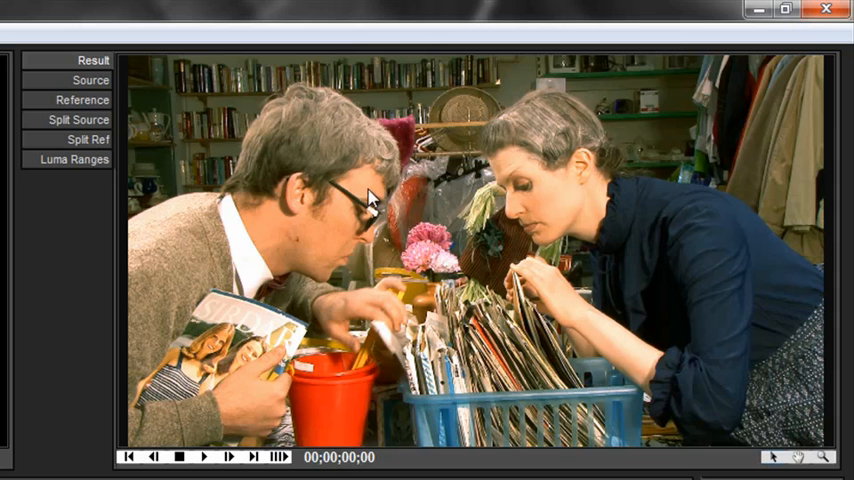
{"action": "mouse_move", "coordinate": [278, 142]}
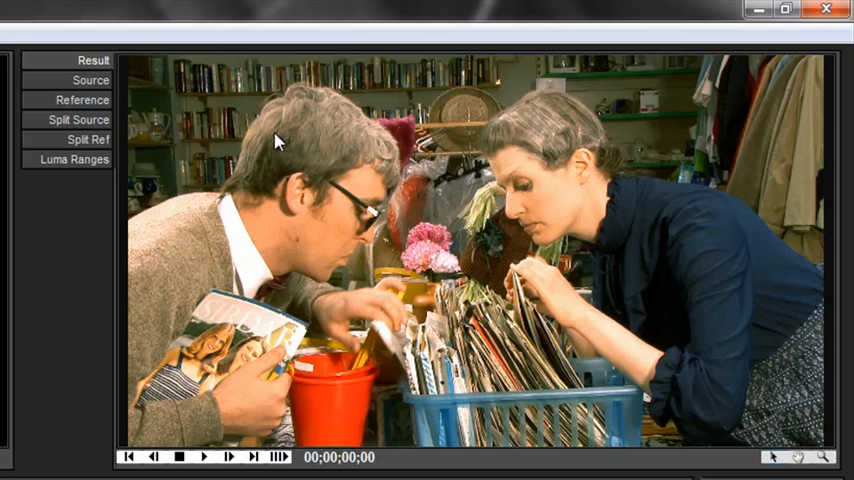
{"action": "mouse_move", "coordinate": [670, 78]}
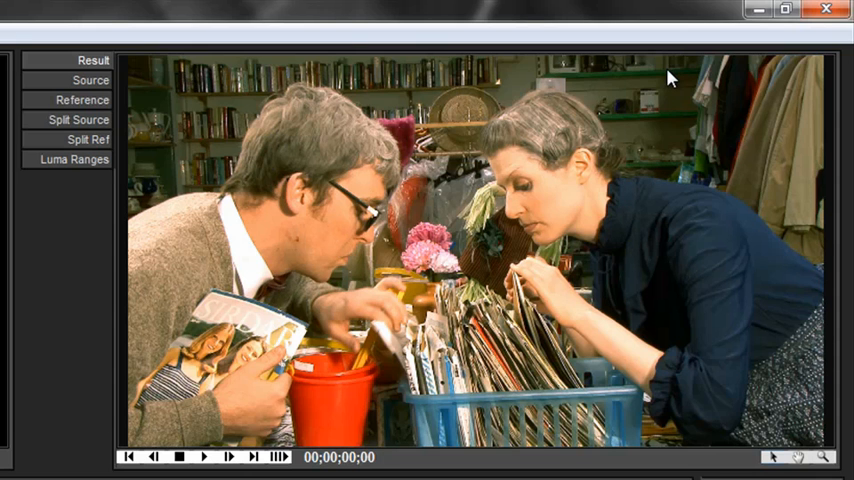
{"action": "mouse_move", "coordinate": [636, 208]}
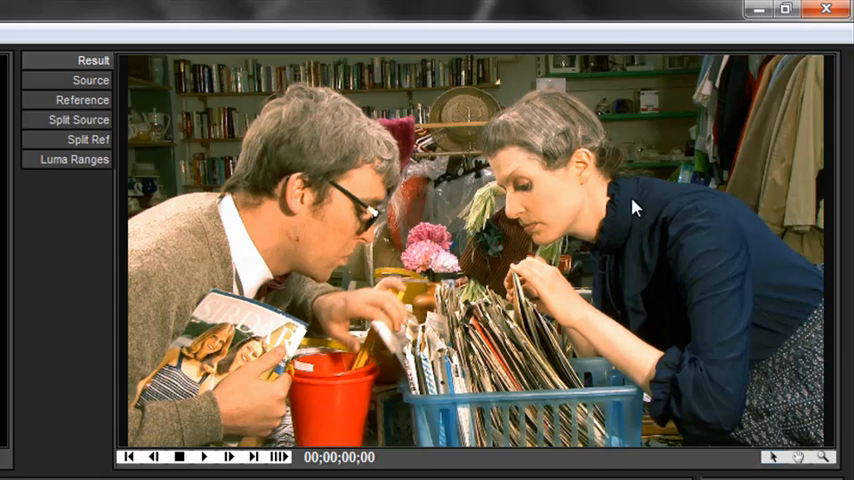
{"action": "mouse_move", "coordinate": [218, 138]}
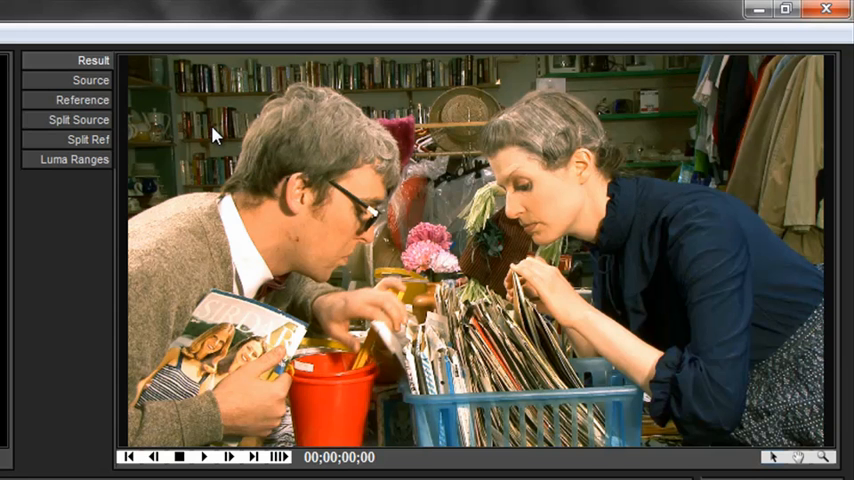
{"action": "mouse_move", "coordinate": [448, 110]}
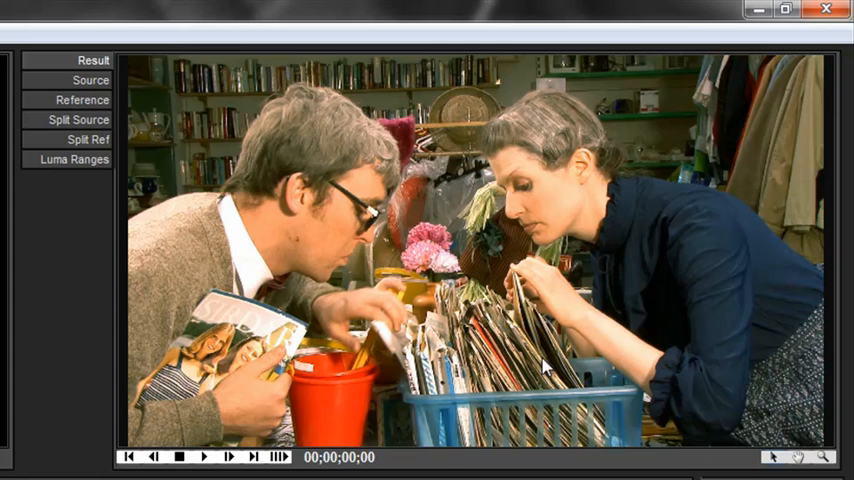
{"action": "mouse_move", "coordinate": [590, 66]}
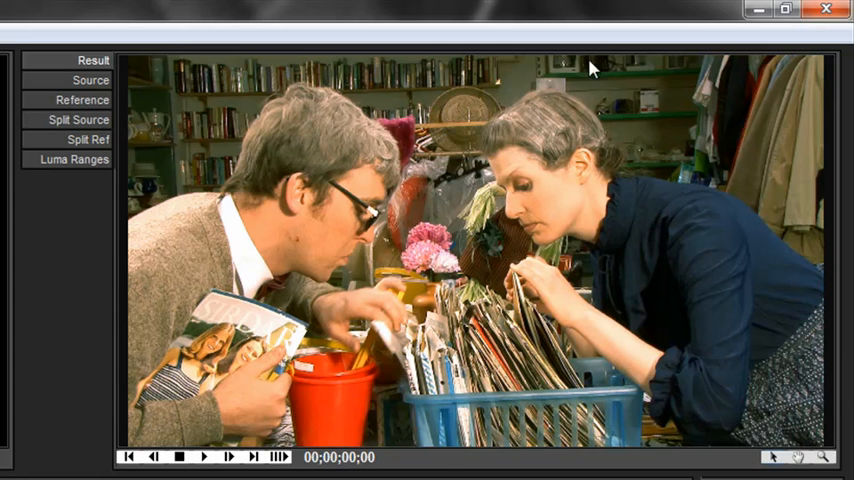
{"action": "mouse_move", "coordinate": [544, 58]}
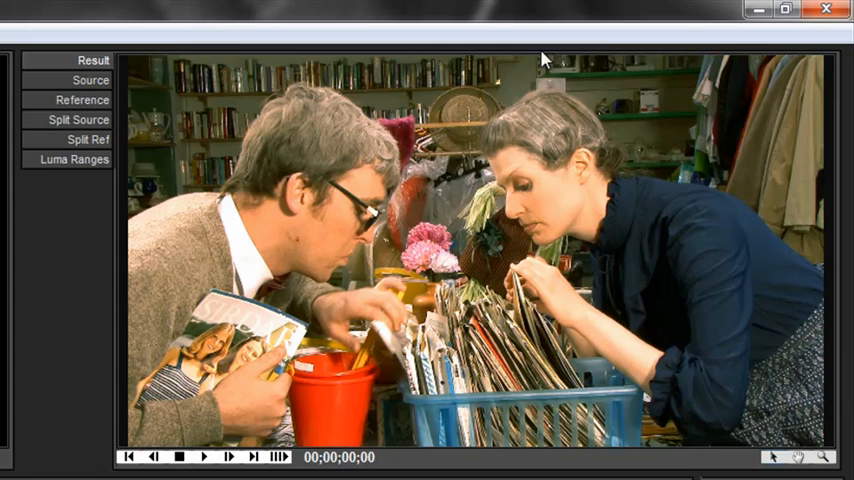
{"action": "mouse_move", "coordinate": [176, 184]}
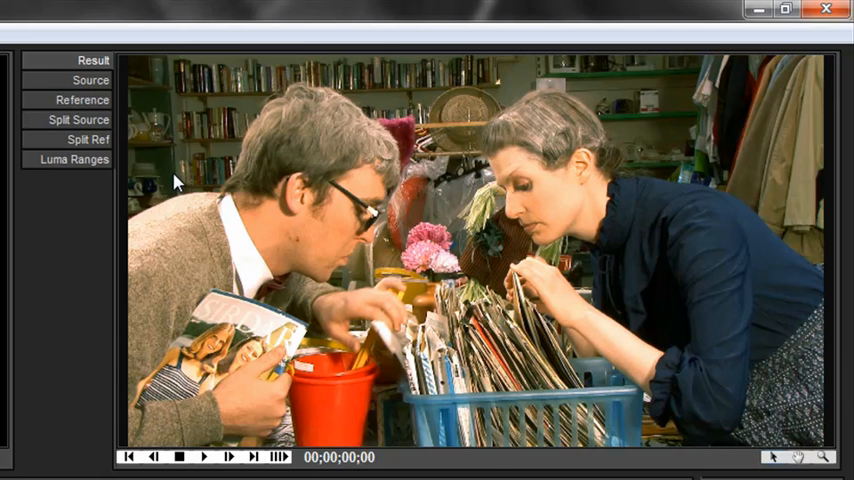
{"action": "mouse_move", "coordinate": [400, 78]}
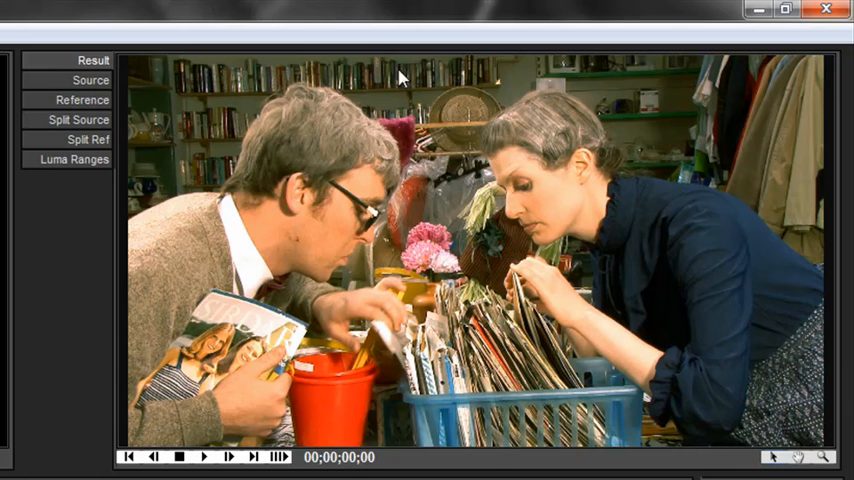
{"action": "mouse_move", "coordinate": [684, 128]}
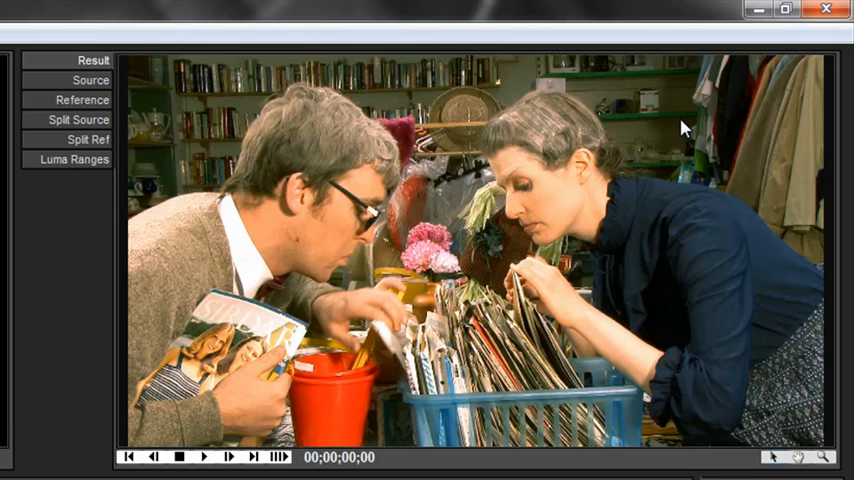
{"action": "mouse_move", "coordinate": [492, 372]}
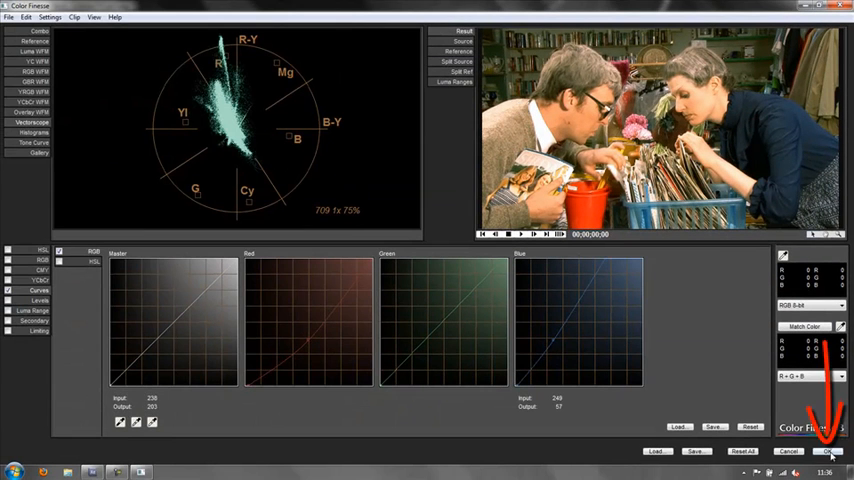
- Confirm the grade with OK and collapse the Color Finesse 3 entry in Effect Controls
{"action": "left_click", "coordinate": [826, 452]}
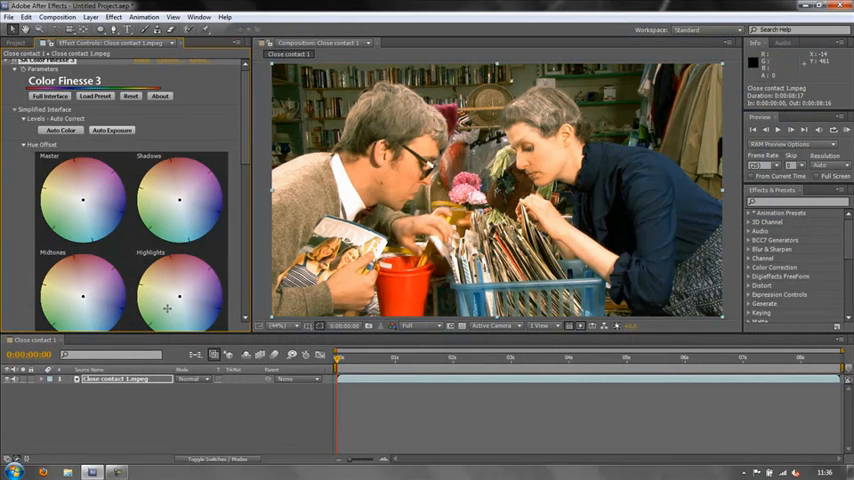
{"action": "mouse_move", "coordinate": [456, 162]}
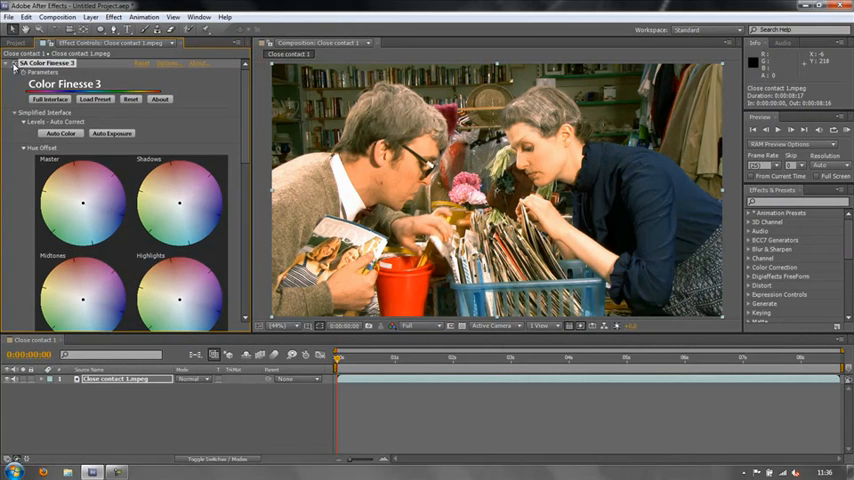
{"action": "left_click", "coordinate": [16, 64]}
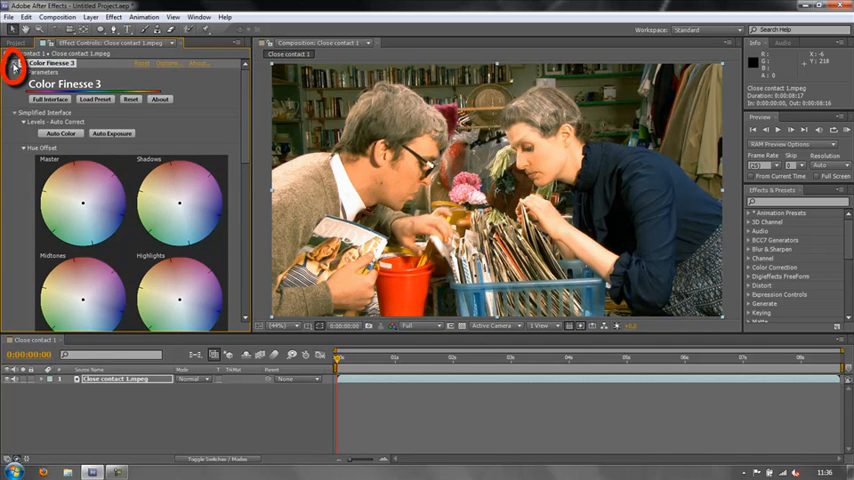
{"action": "left_click", "coordinate": [14, 64]}
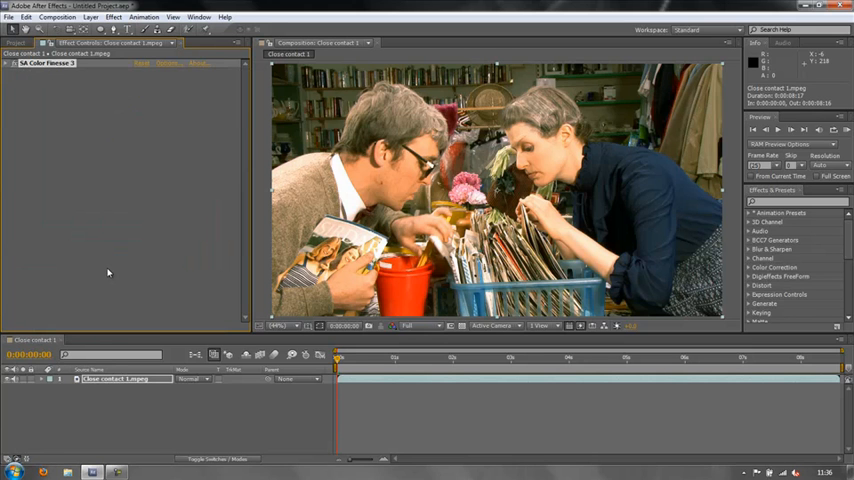
{"action": "mouse_move", "coordinate": [260, 140]}
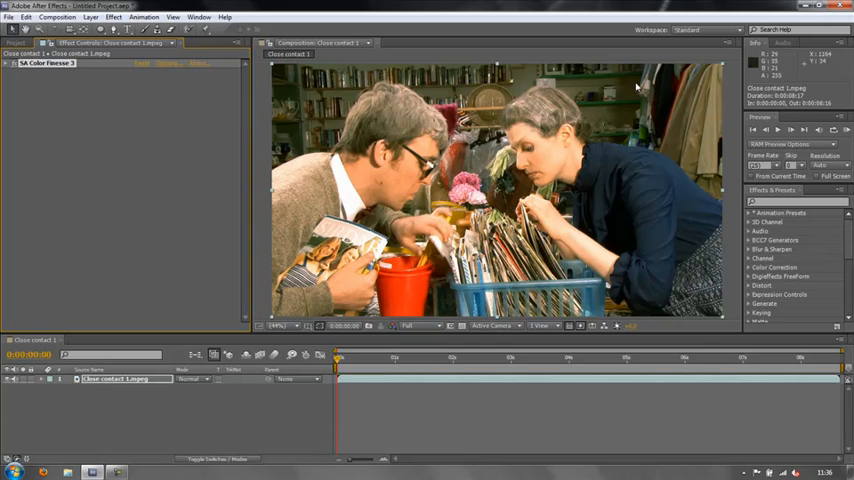
{"action": "mouse_move", "coordinate": [280, 92]}
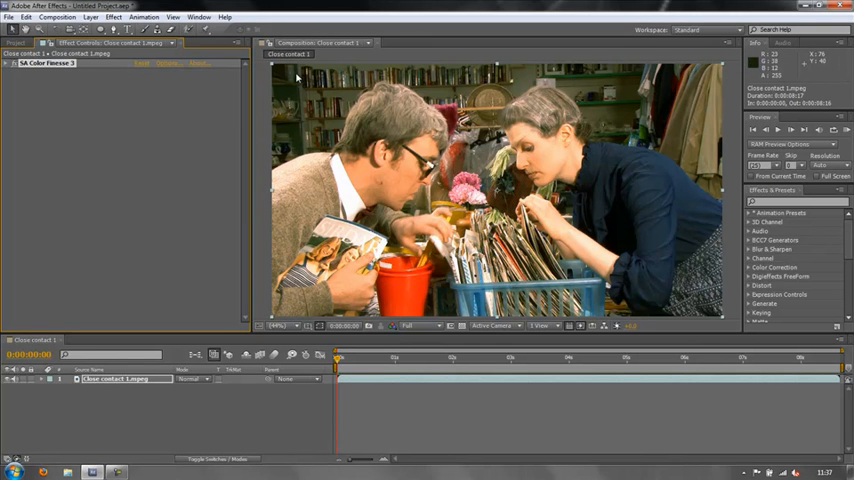
{"action": "mouse_move", "coordinate": [466, 78]}
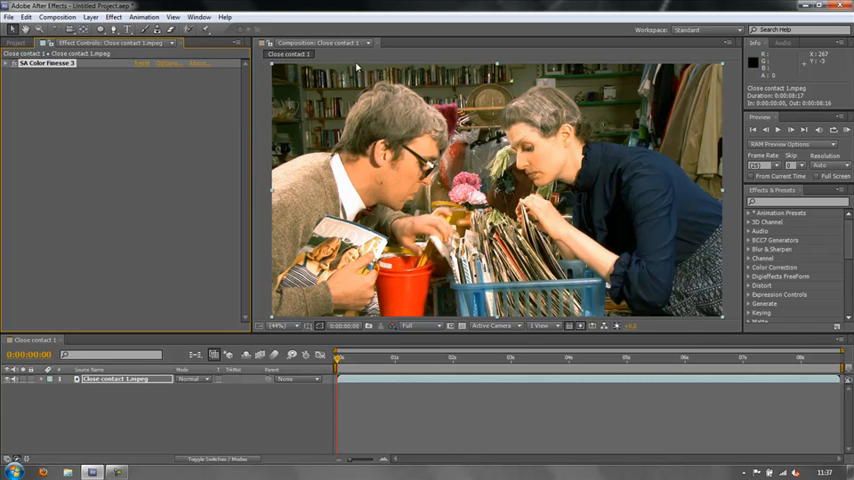
{"action": "mouse_move", "coordinate": [708, 130]}
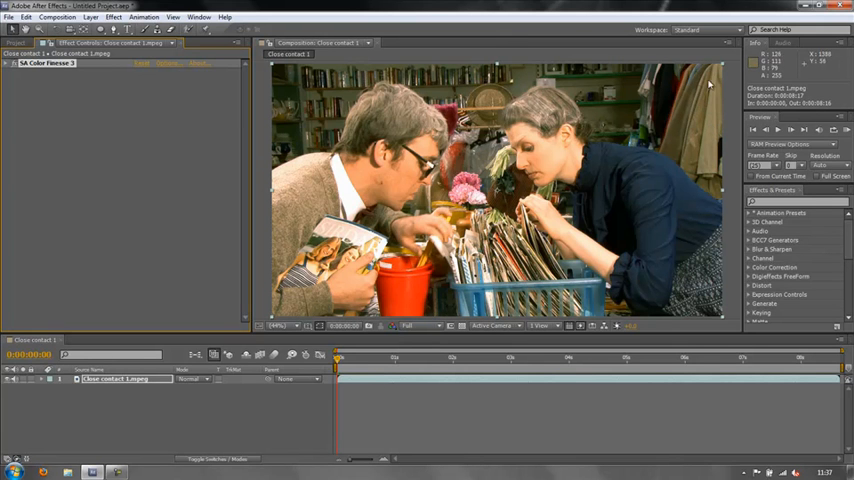
{"action": "mouse_move", "coordinate": [310, 108]}
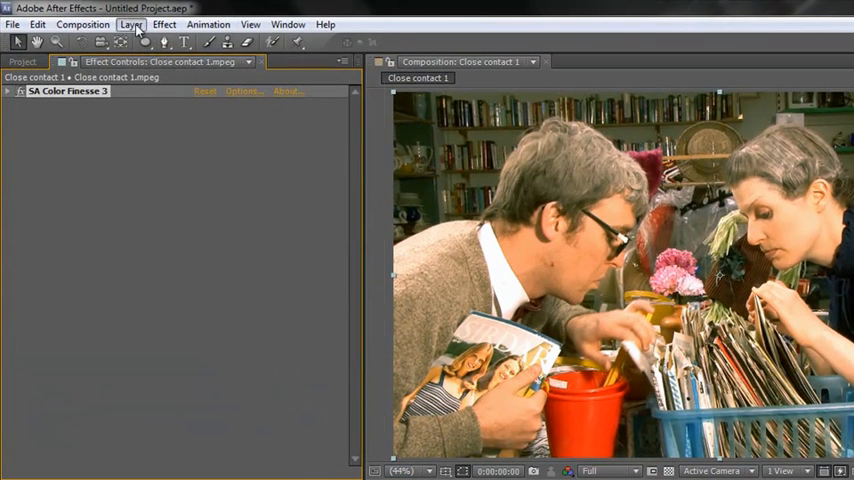
- Create a black solid layer named 'Vignette' via Layer > New > Solid
{"action": "left_click", "coordinate": [130, 24]}
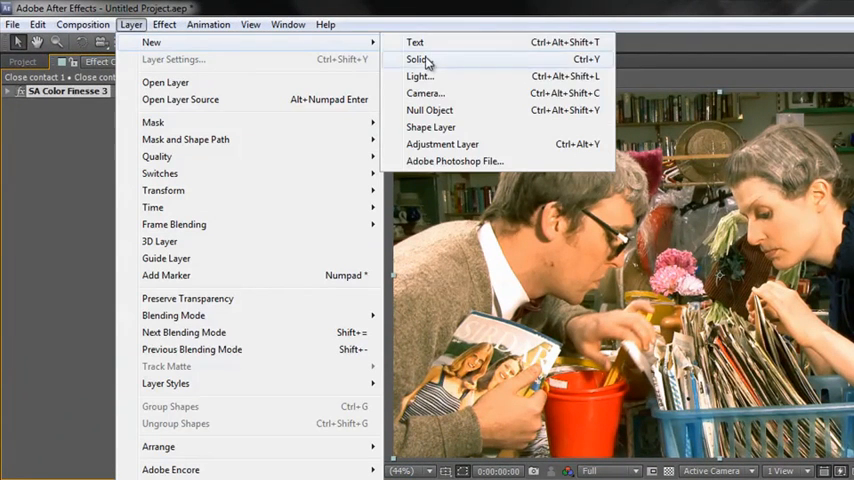
{"action": "left_click", "coordinate": [418, 60]}
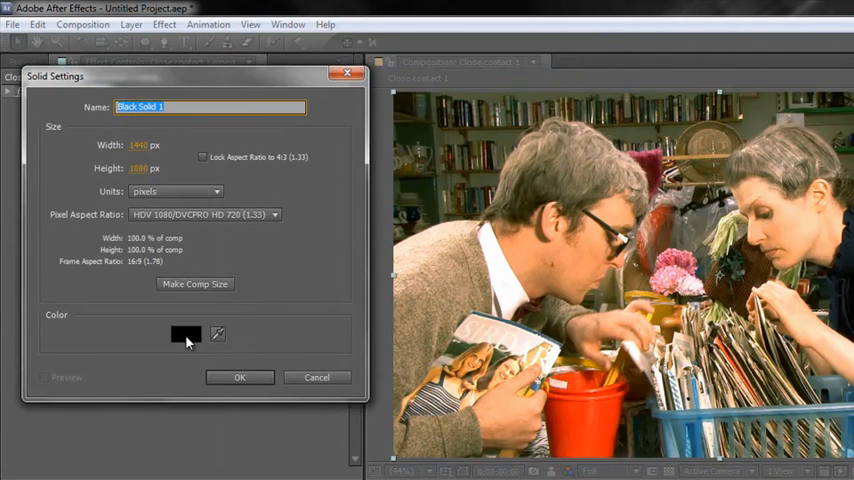
{"action": "left_click", "coordinate": [186, 334]}
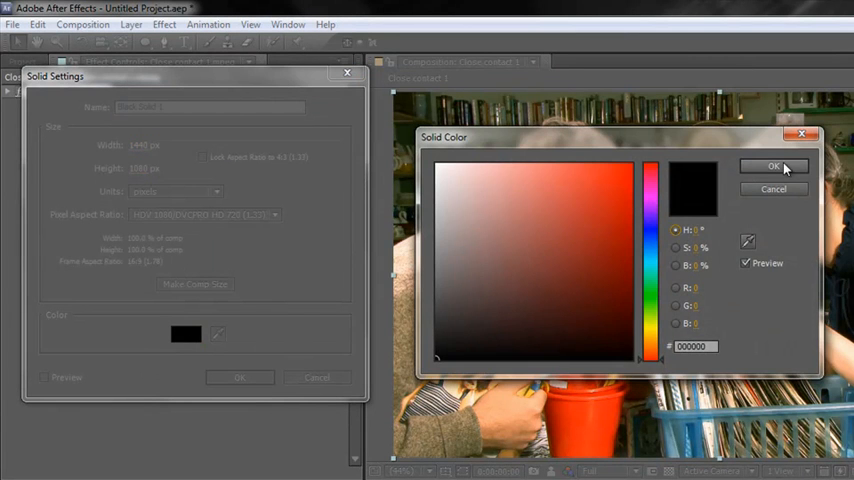
{"action": "left_click", "coordinate": [772, 166]}
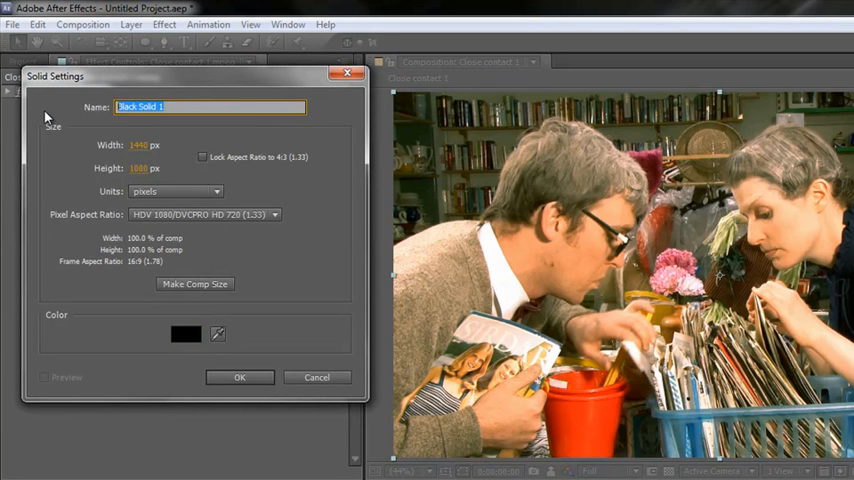
{"action": "type", "text": "Vi"}
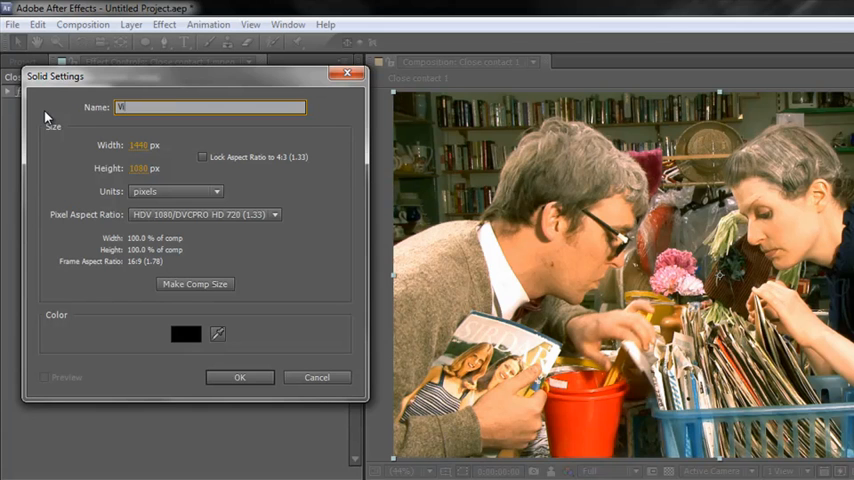
{"action": "type", "text": "gne"}
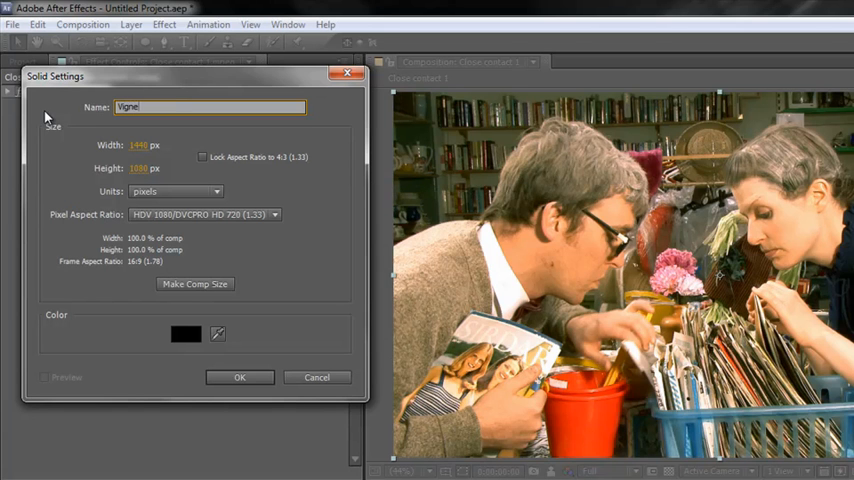
{"action": "type", "text": "tte"}
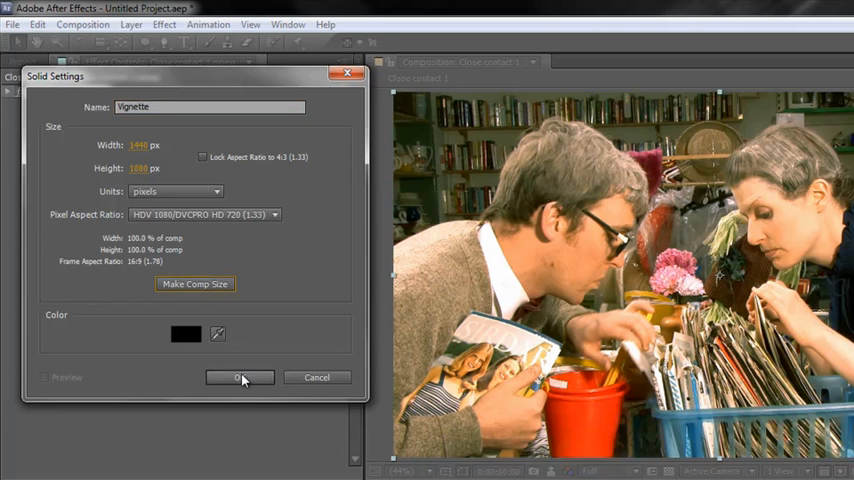
{"action": "left_click", "coordinate": [240, 376]}
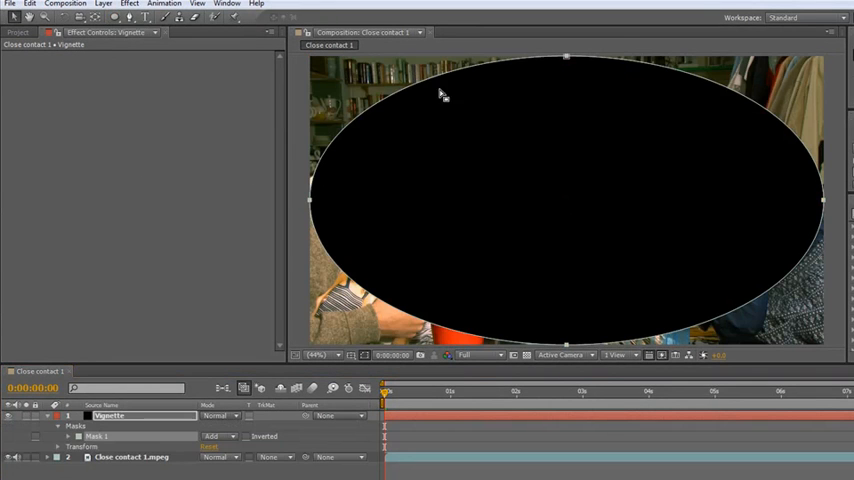
{"action": "mouse_move", "coordinate": [578, 84]}
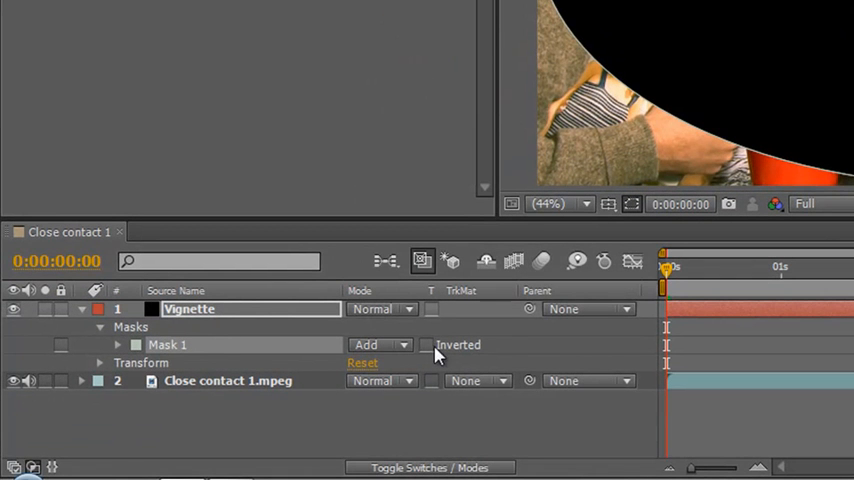
- Invert Mask 1 and set its mode to Subtract so the oval cuts through the solid
{"action": "left_click", "coordinate": [428, 344]}
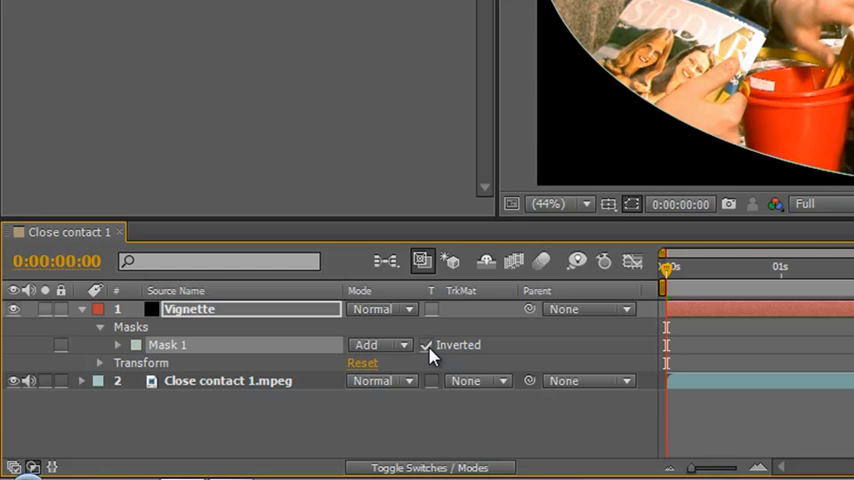
{"action": "left_click", "coordinate": [380, 344]}
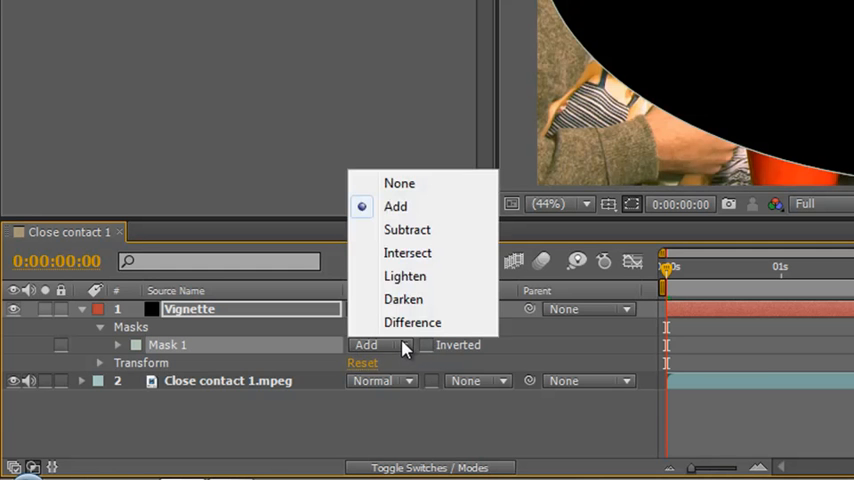
{"action": "left_click", "coordinate": [408, 228]}
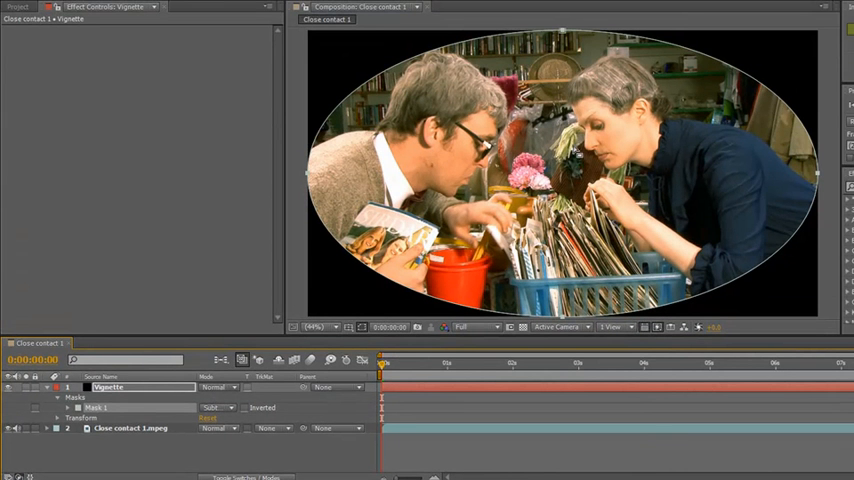
{"action": "mouse_move", "coordinate": [352, 72]}
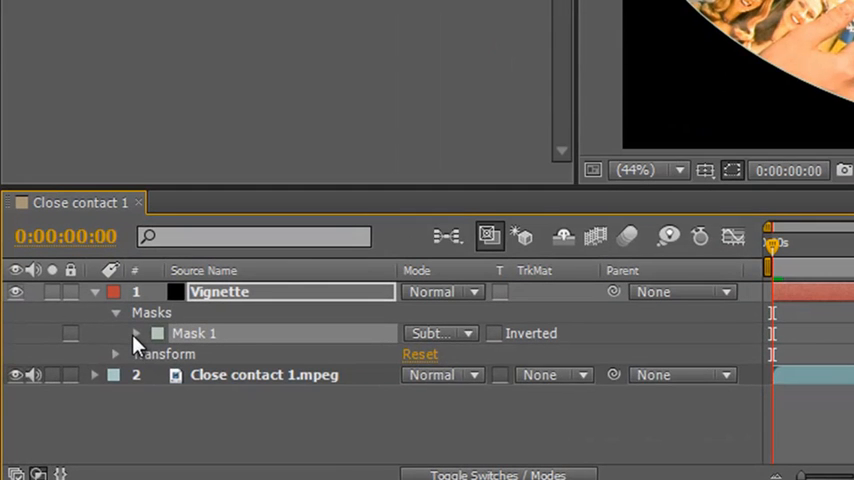
- Expand Mask 1 to expose its path, feather, opacity and expansion settings
{"action": "left_click", "coordinate": [136, 332]}
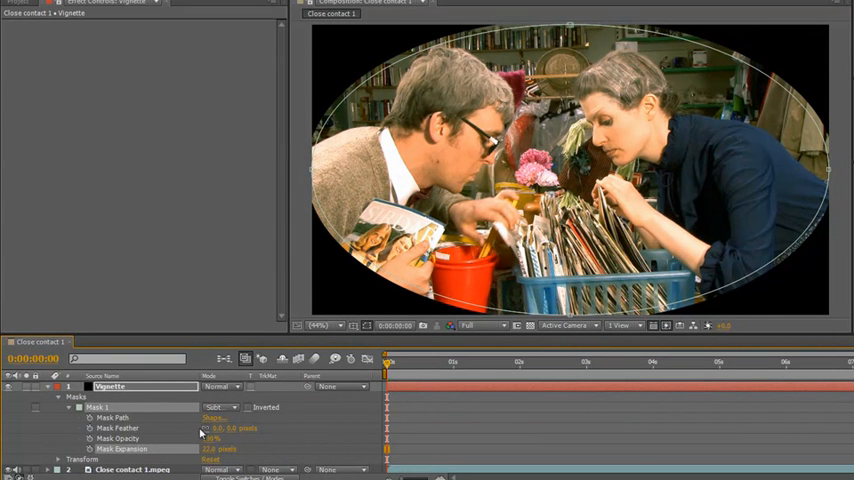
{"action": "mouse_move", "coordinate": [356, 56]}
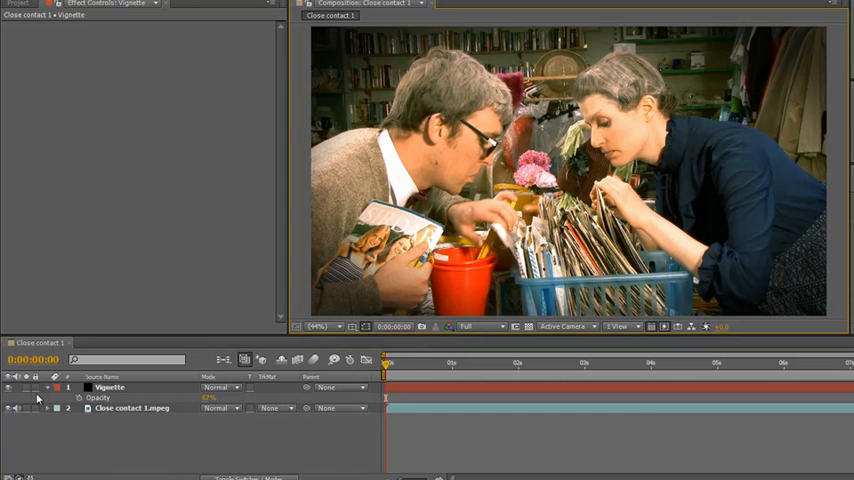
- Reduce the Vignette layer's opacity to a low value for a faint edge darkening
{"action": "left_click", "coordinate": [8, 388]}
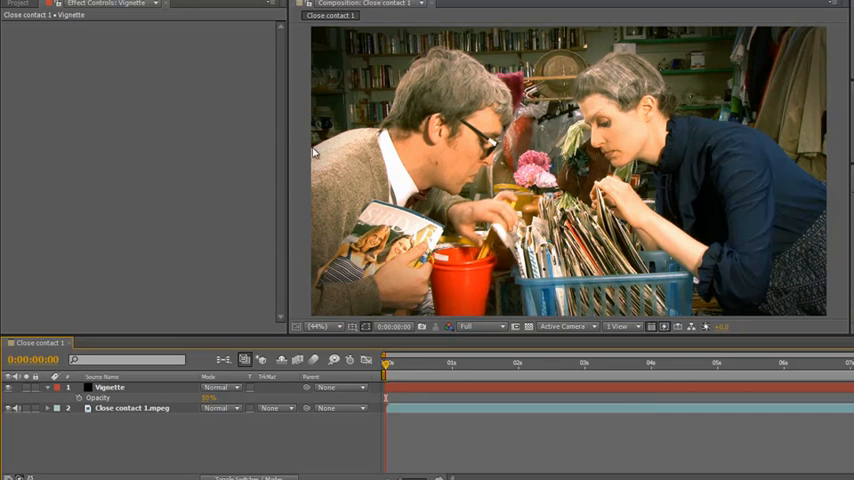
{"action": "mouse_move", "coordinate": [388, 214]}
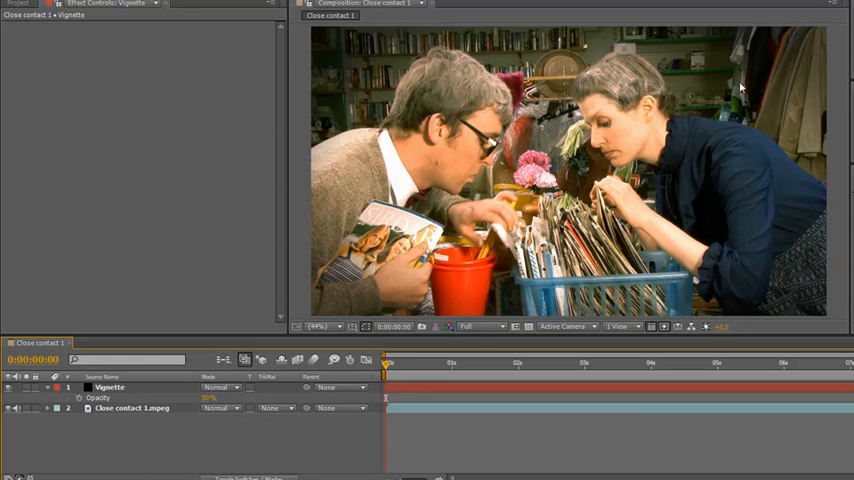
{"action": "mouse_move", "coordinate": [496, 32]}
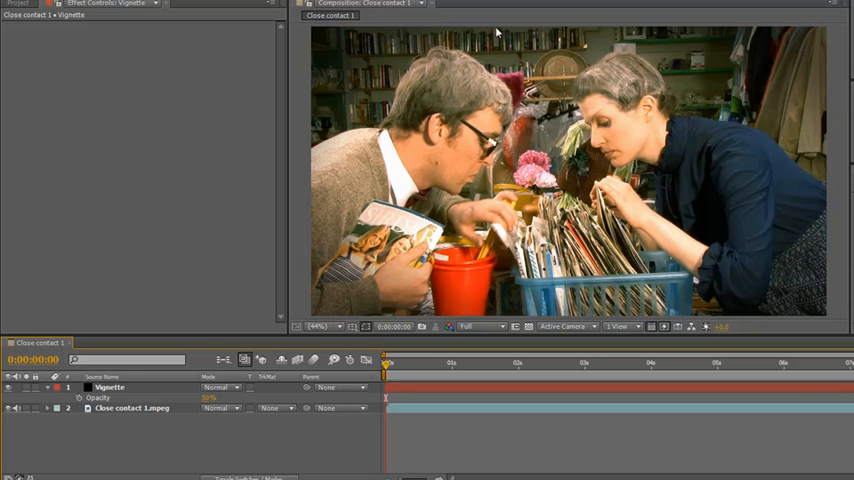
{"action": "mouse_move", "coordinate": [448, 164]}
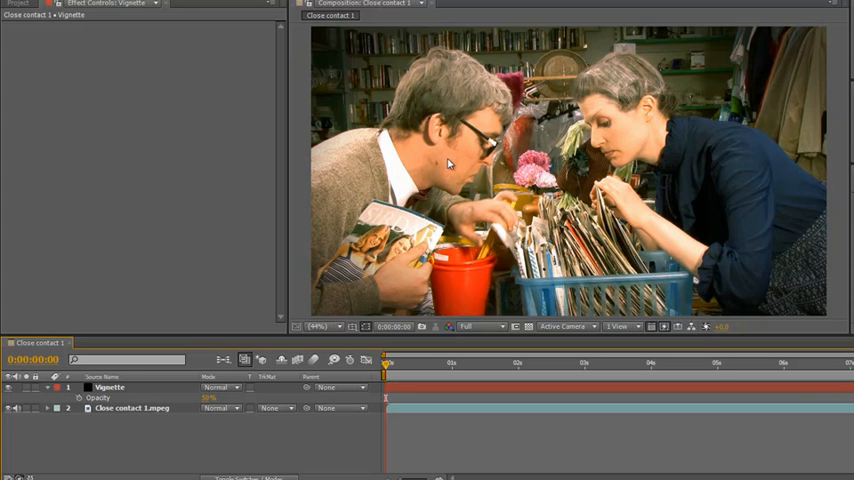
{"action": "mouse_move", "coordinate": [748, 60]}
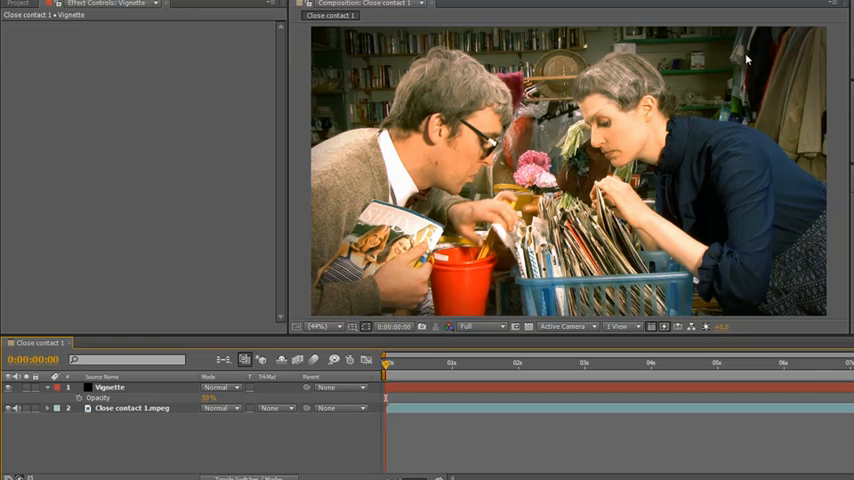
{"action": "mouse_move", "coordinate": [798, 124]}
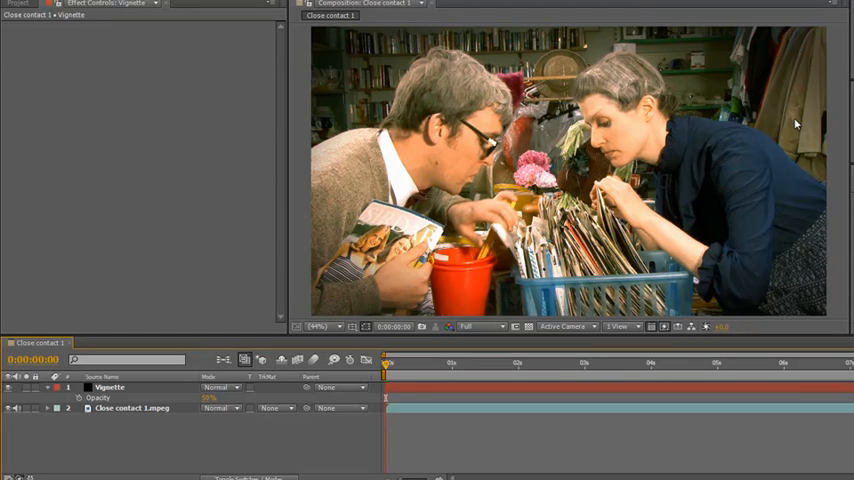
{"action": "mouse_move", "coordinate": [474, 292]}
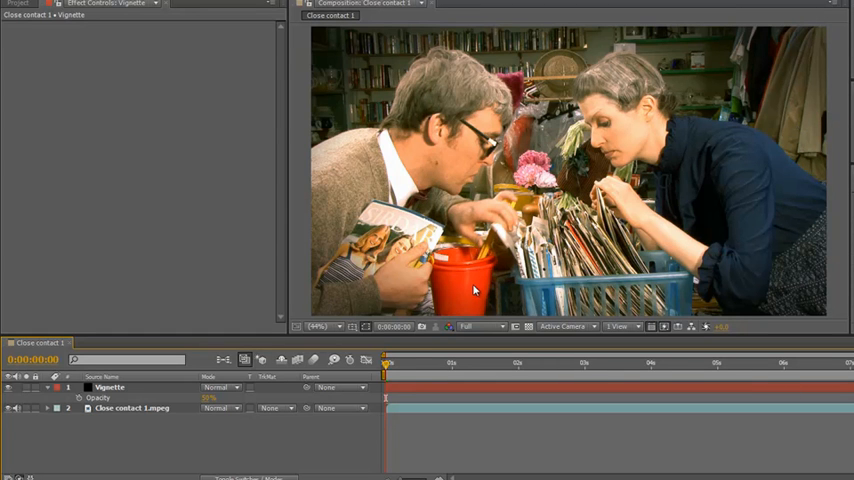